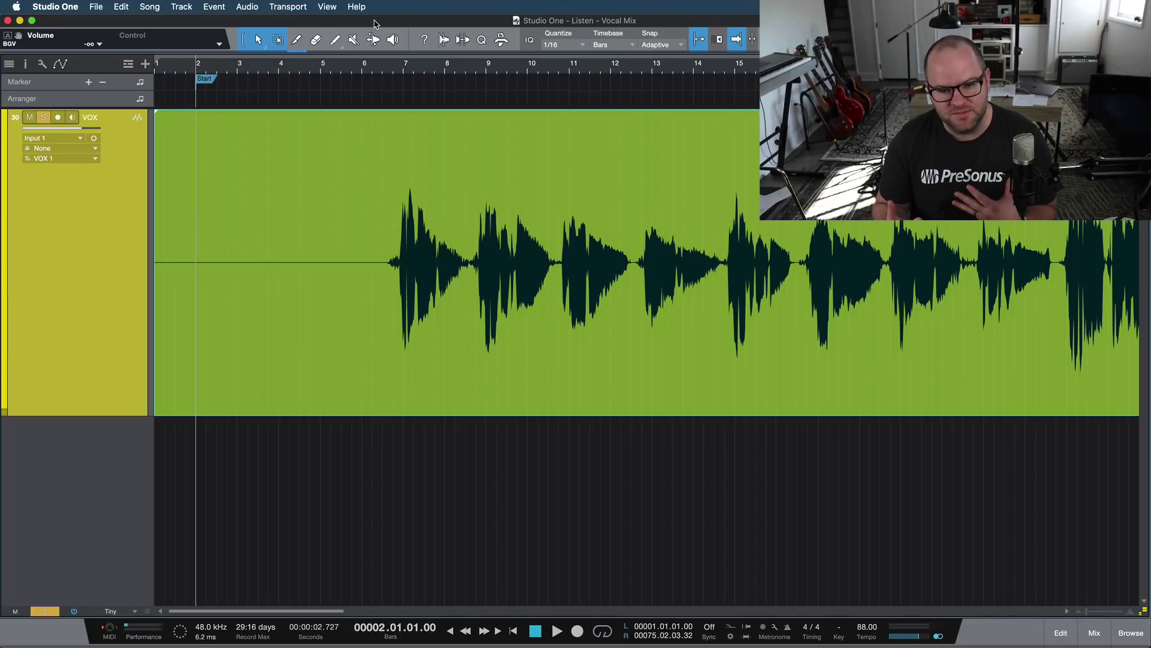
mouse_move(478, 5)
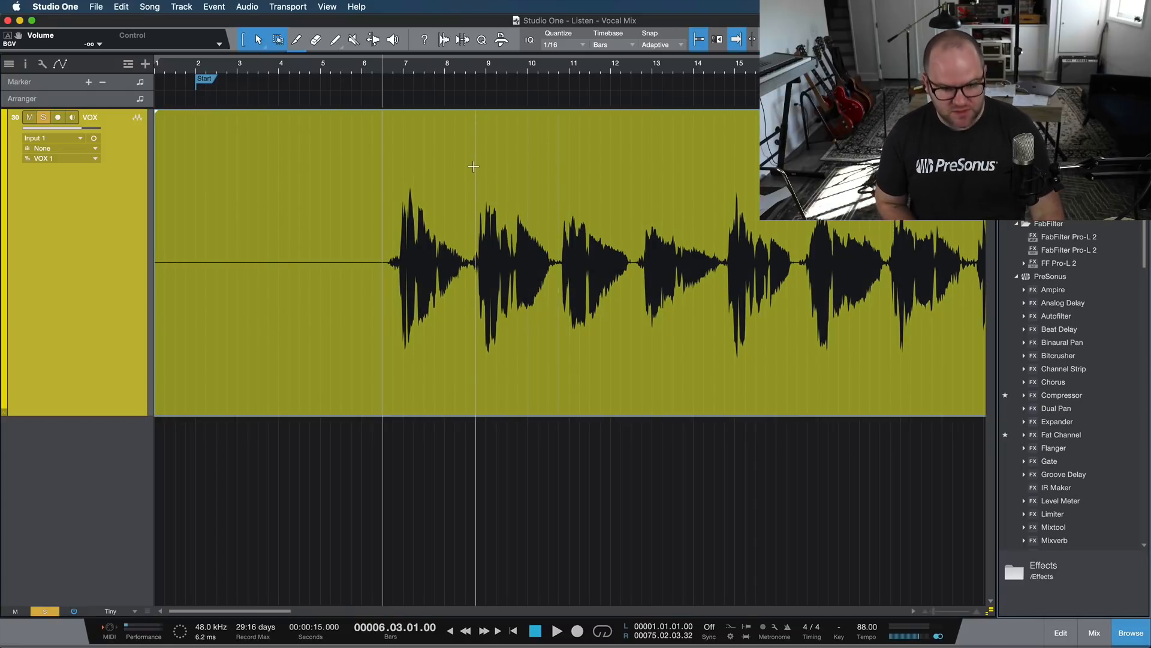
- Show the PreSonus effects plug-ins in the browser's Effects list
left_click(558, 630)
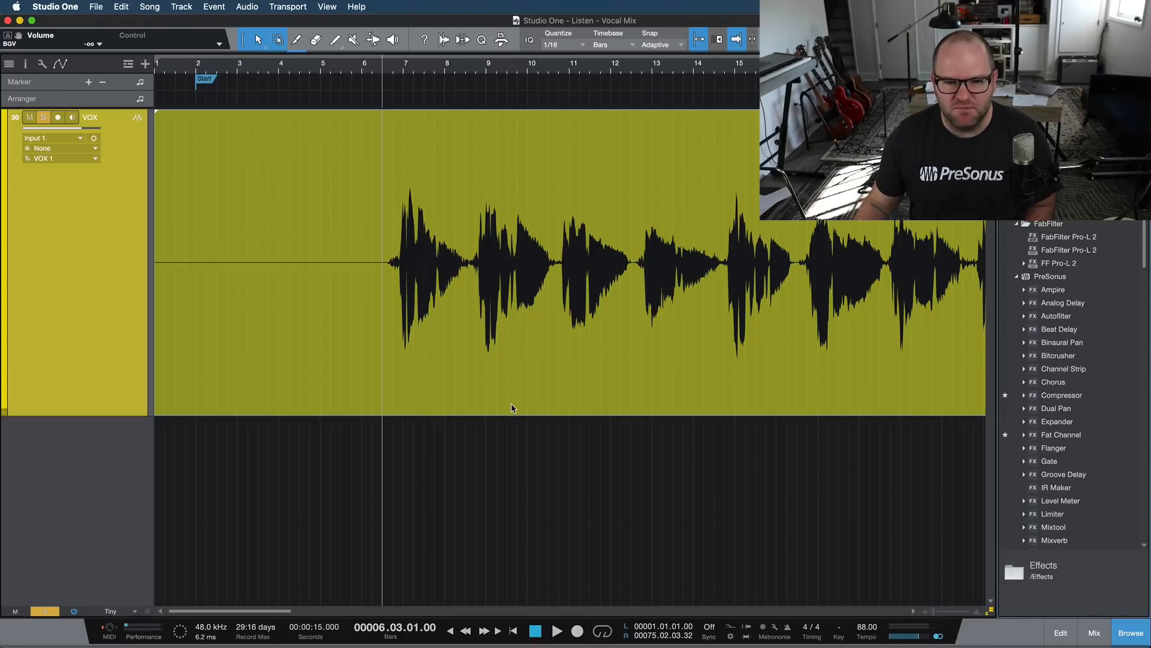
- Add Pro EQ2 and then the Compressor to the VOX track's insert chain
left_click(557, 630)
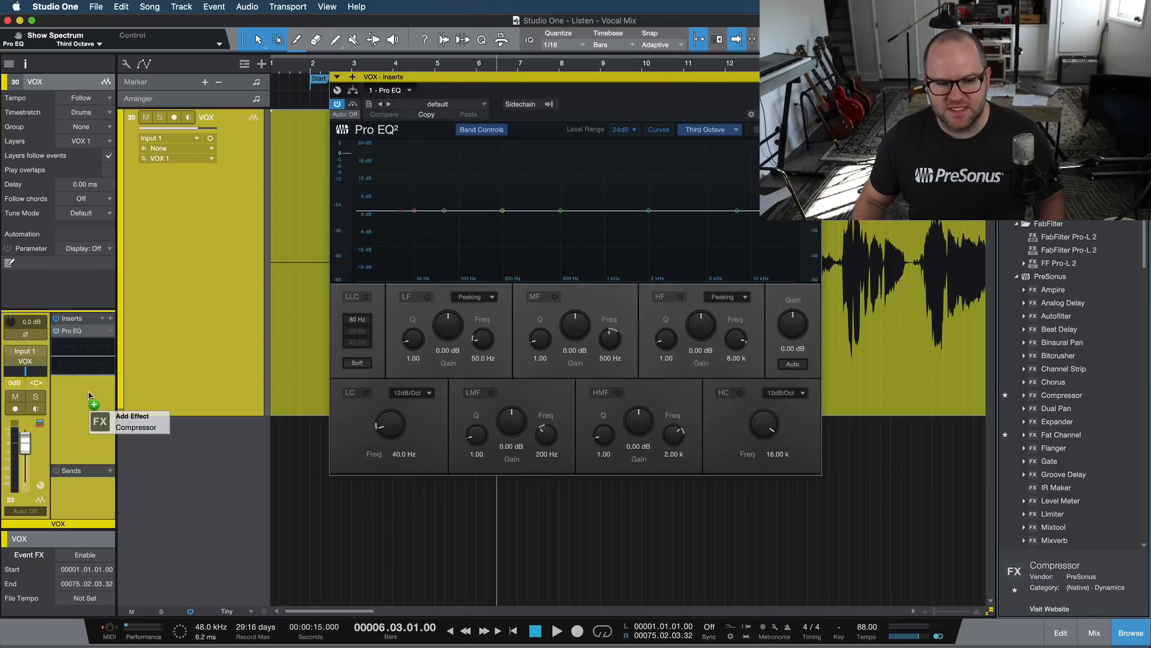
left_click(136, 427)
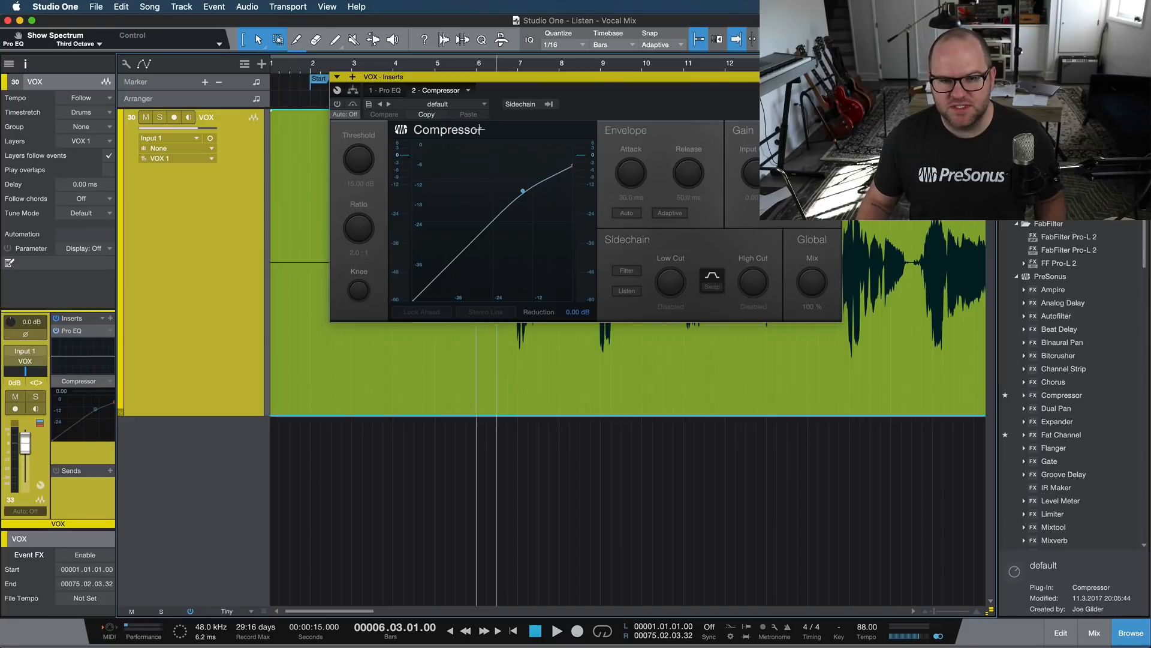
- Switch on the Pro EQ2 low-cut filter at 80 Hz while the vocal plays
left_click(384, 90)
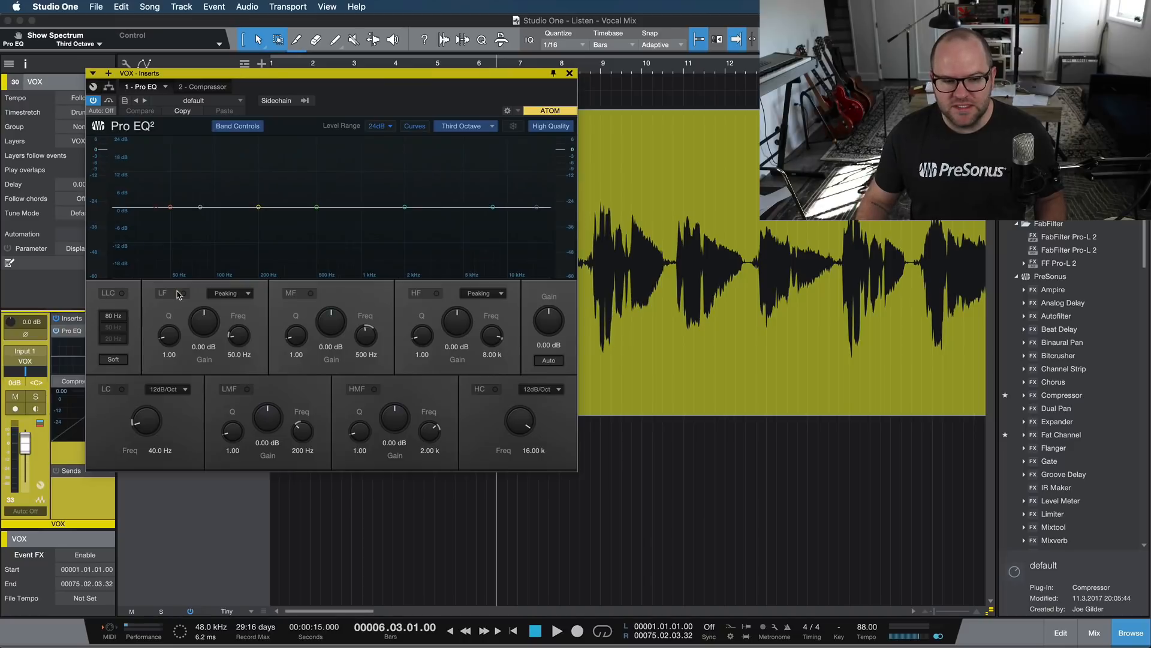
mouse_move(113, 316)
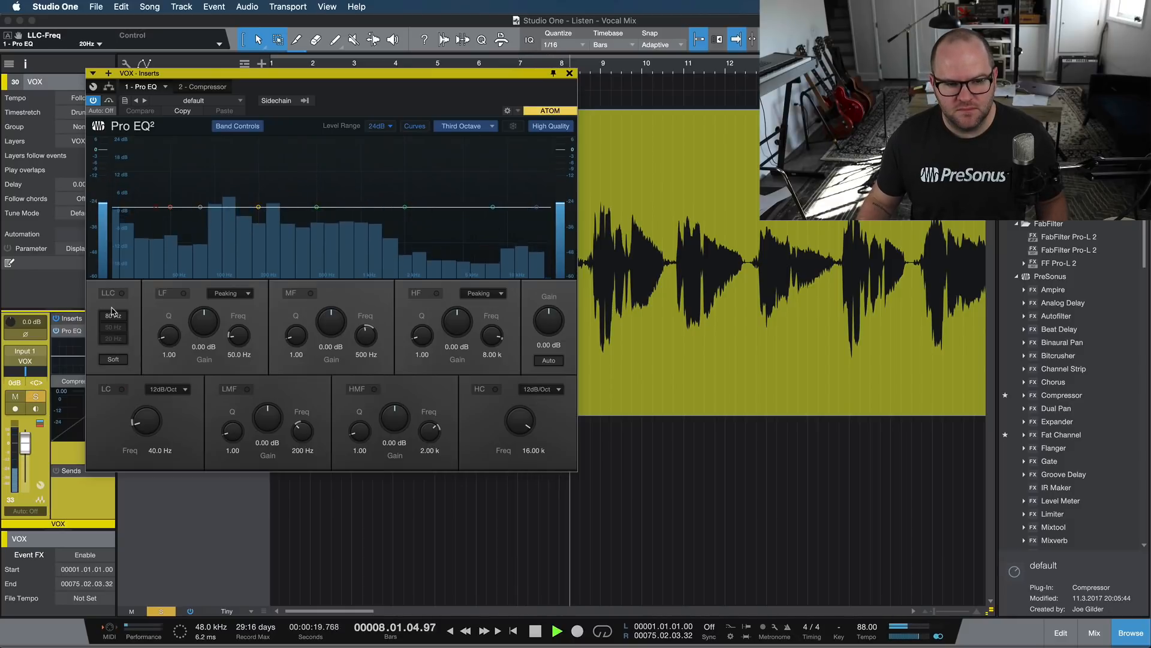
left_click(123, 293)
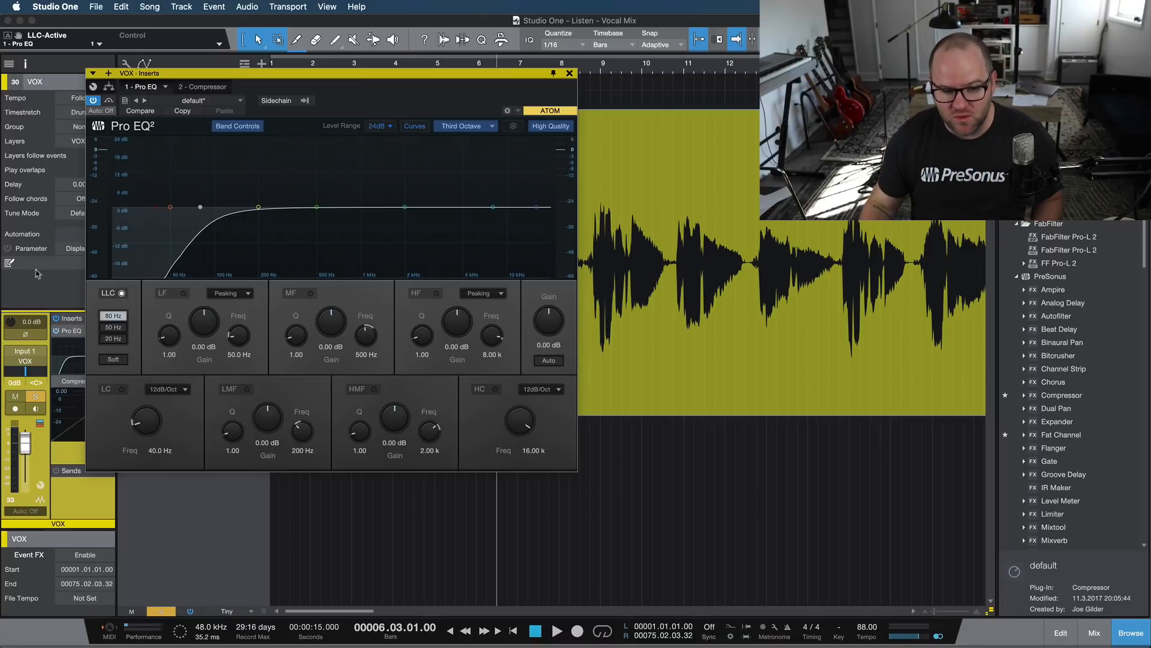
- Raise the low-cut frequency to about 960 Hz to hear an extreme cut, ending flat
left_click_drag(145, 419, 145, 411)
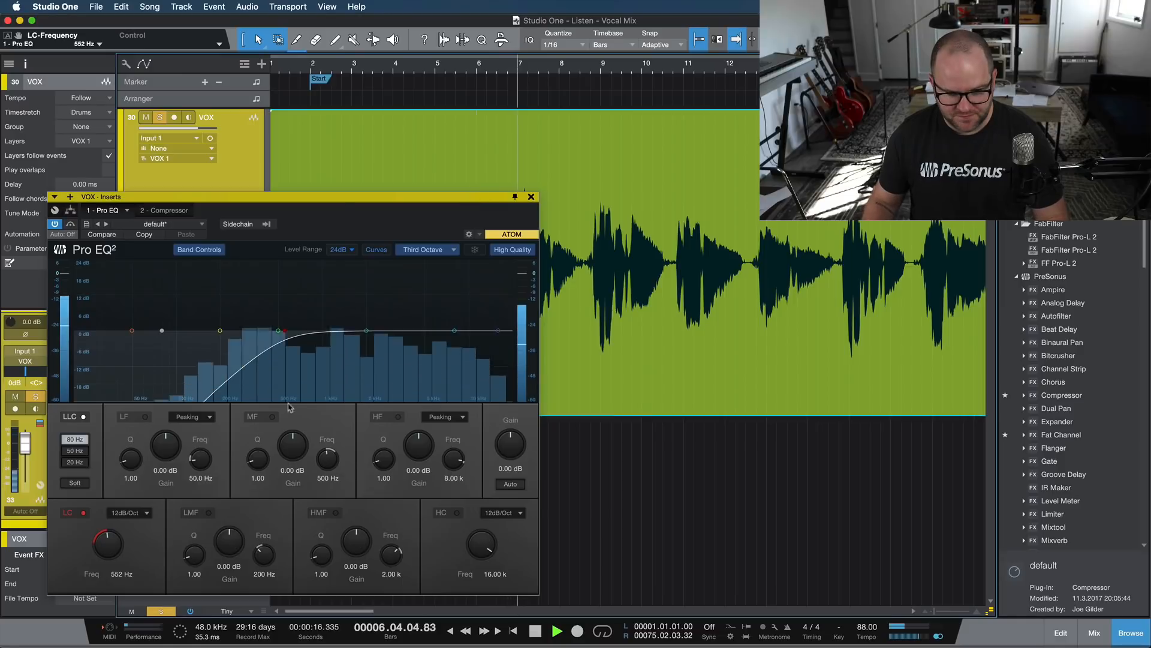
left_click_drag(107, 546, 107, 529)
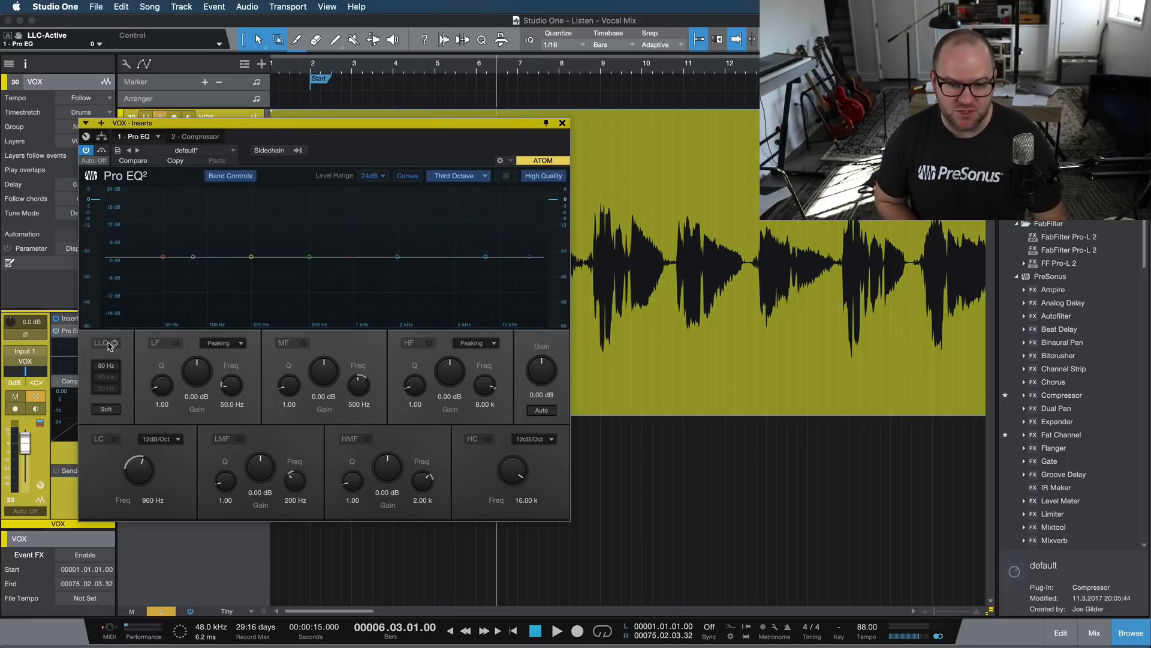
- Re-enable the low cut and compare 80, 50 and 20 Hz cutoffs, keeping 80 Hz
left_click(555, 628)
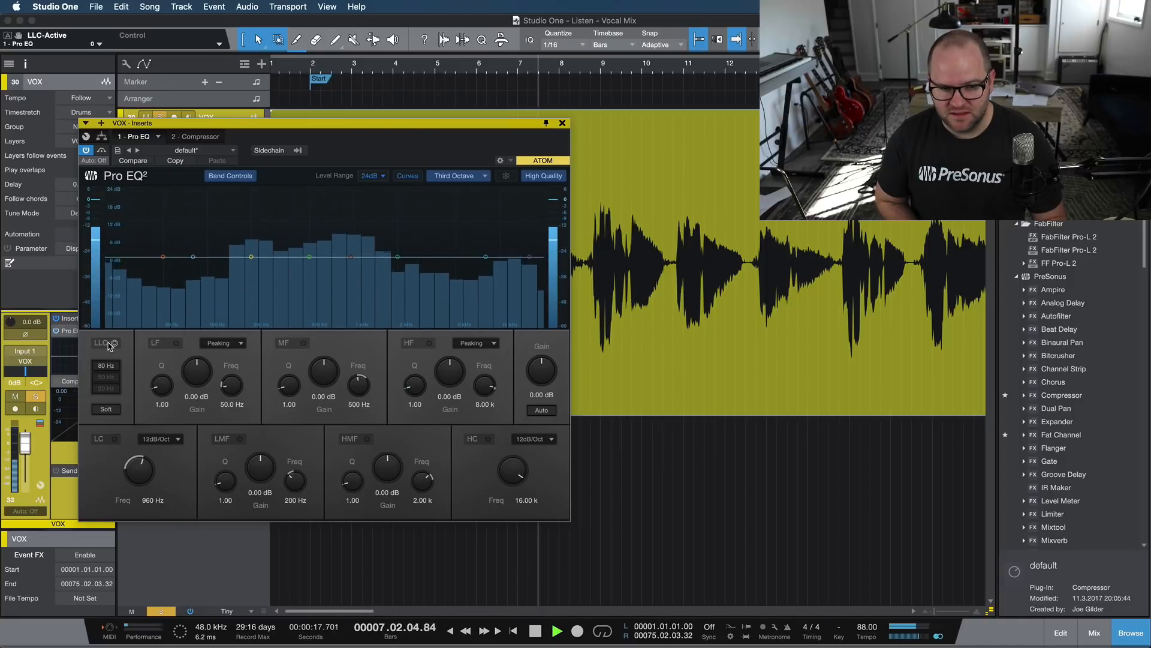
left_click(540, 628)
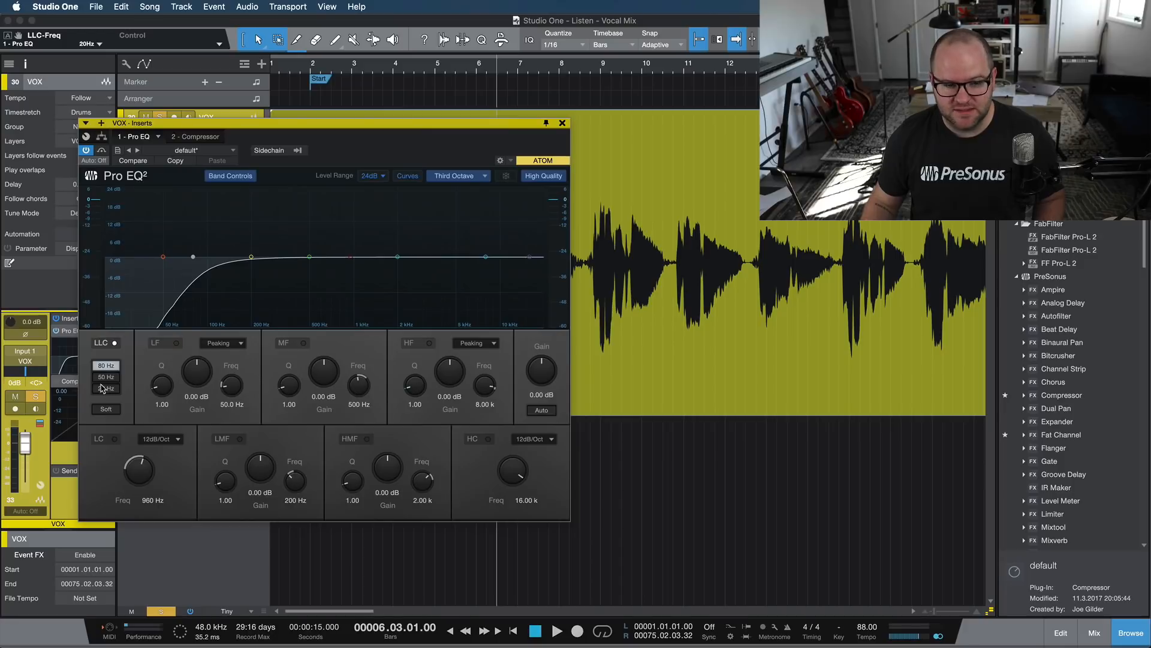
left_click(106, 389)
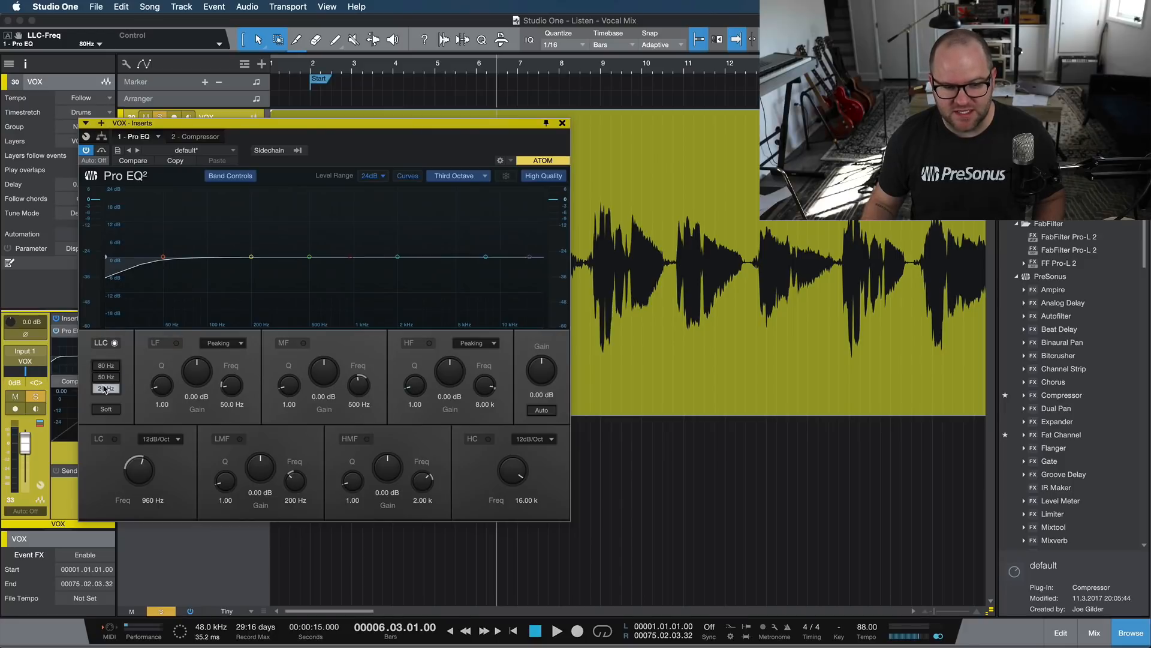
left_click(106, 389)
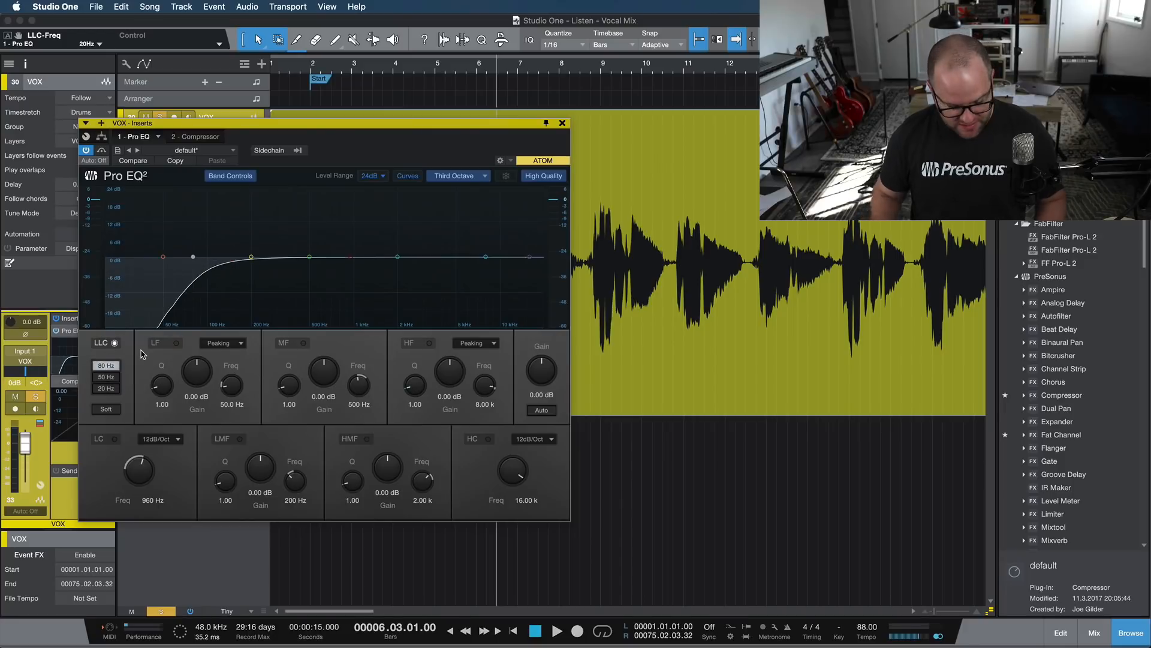
left_click(556, 629)
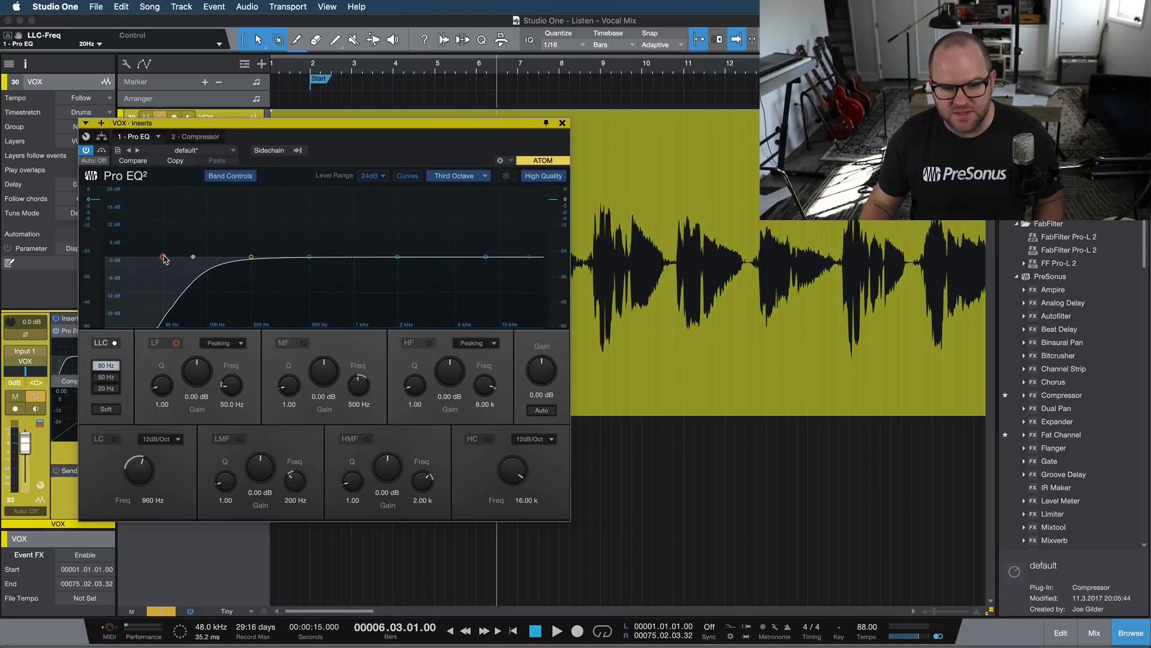
- Sweep the LF band with a boost, then leave it cutting -5.80 dB at 159 Hz and enable the MF band
left_click_drag(162, 257, 234, 191)
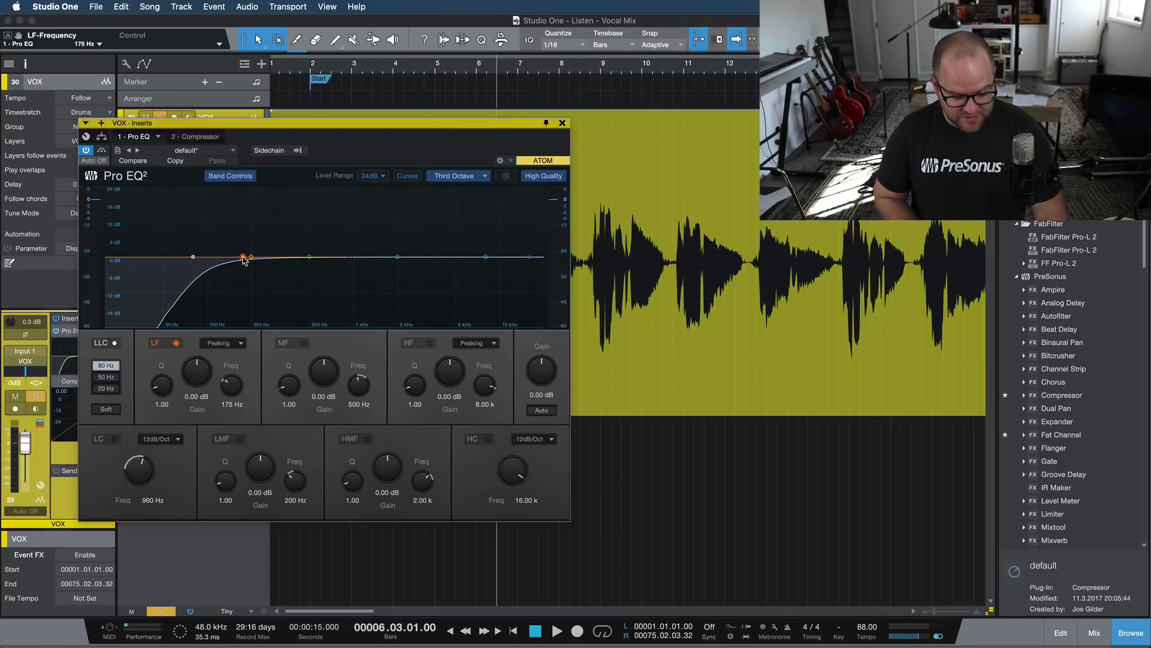
left_click(554, 629)
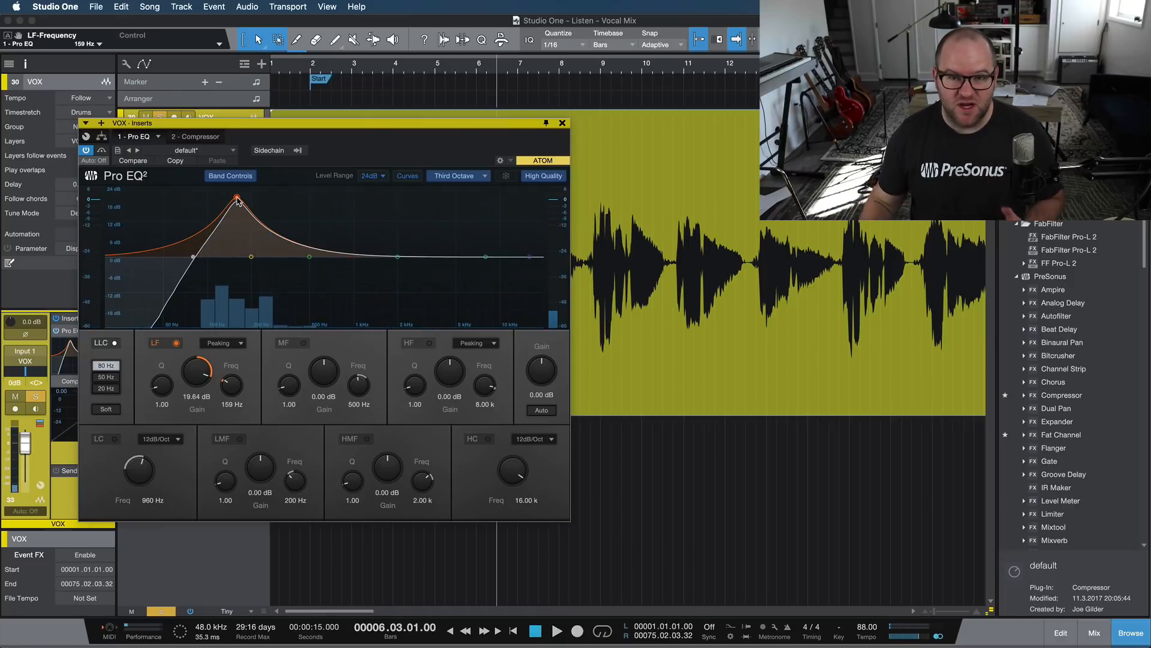
left_click_drag(196, 370, 196, 381)
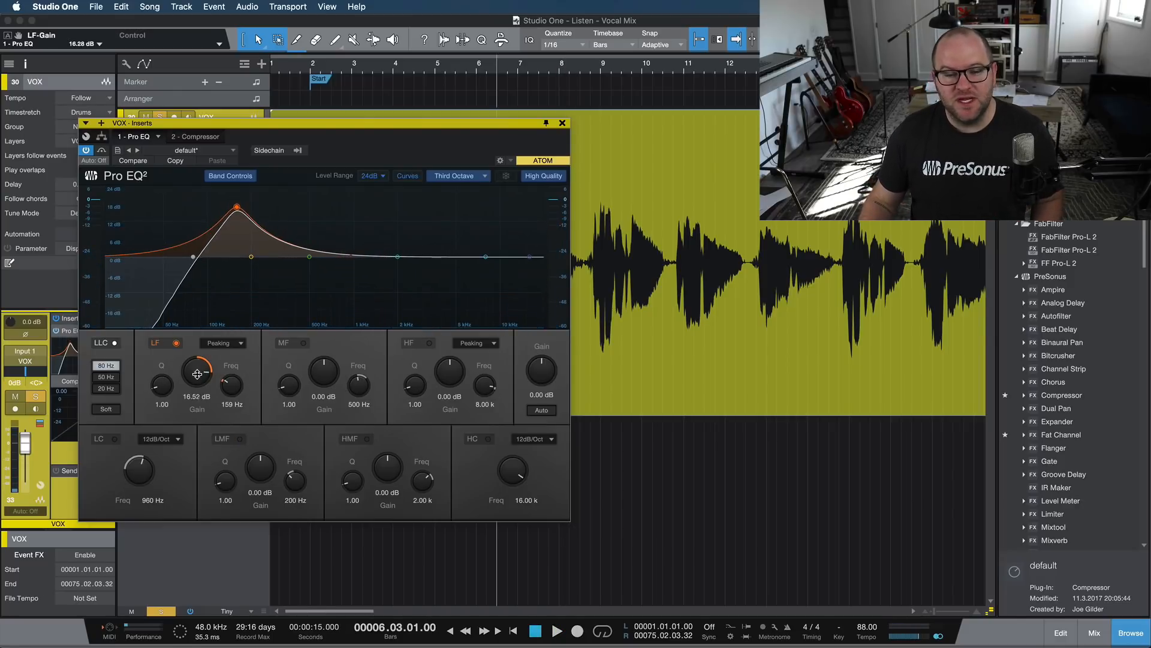
left_click_drag(196, 374, 204, 367)
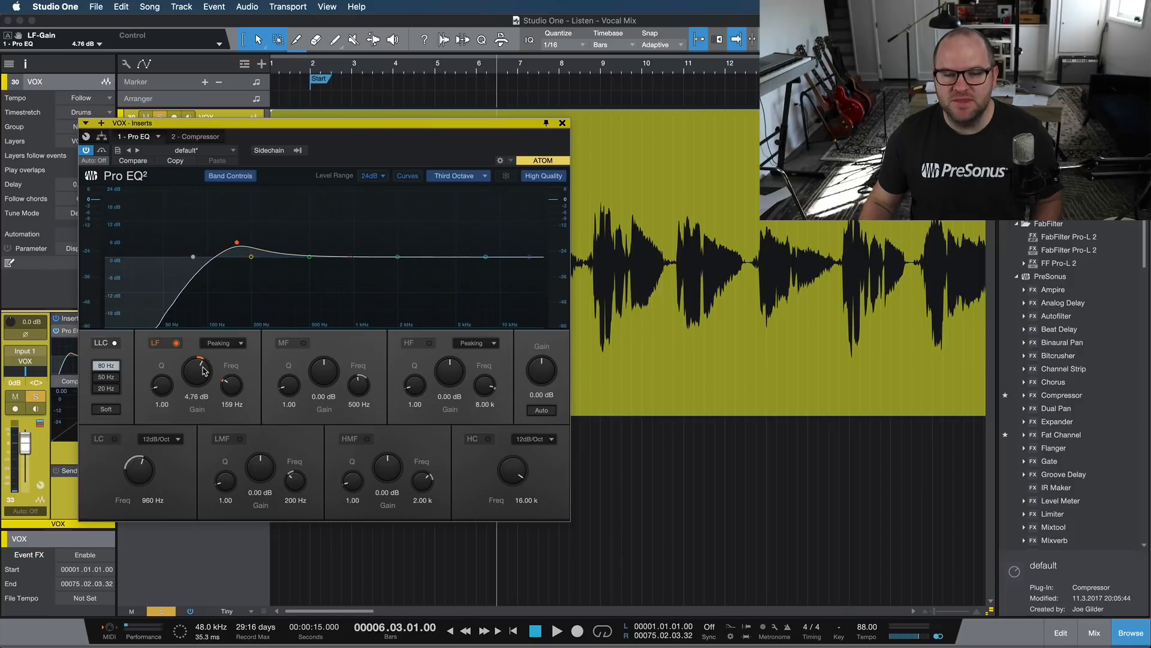
left_click_drag(196, 371, 202, 388)
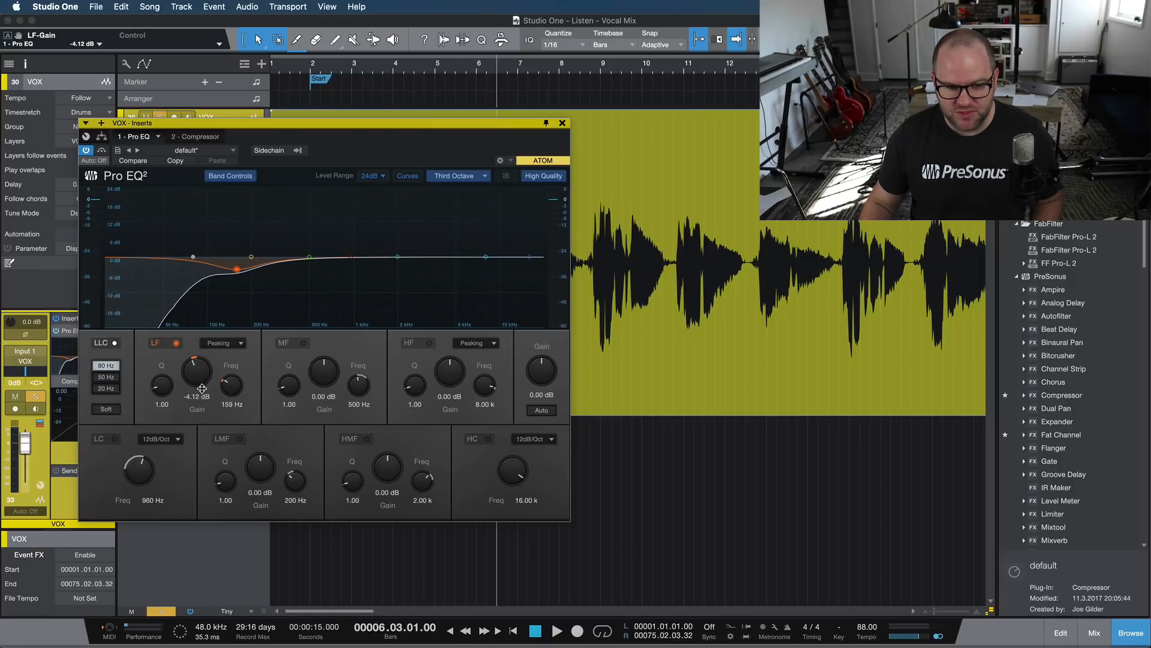
left_click_drag(197, 371, 204, 385)
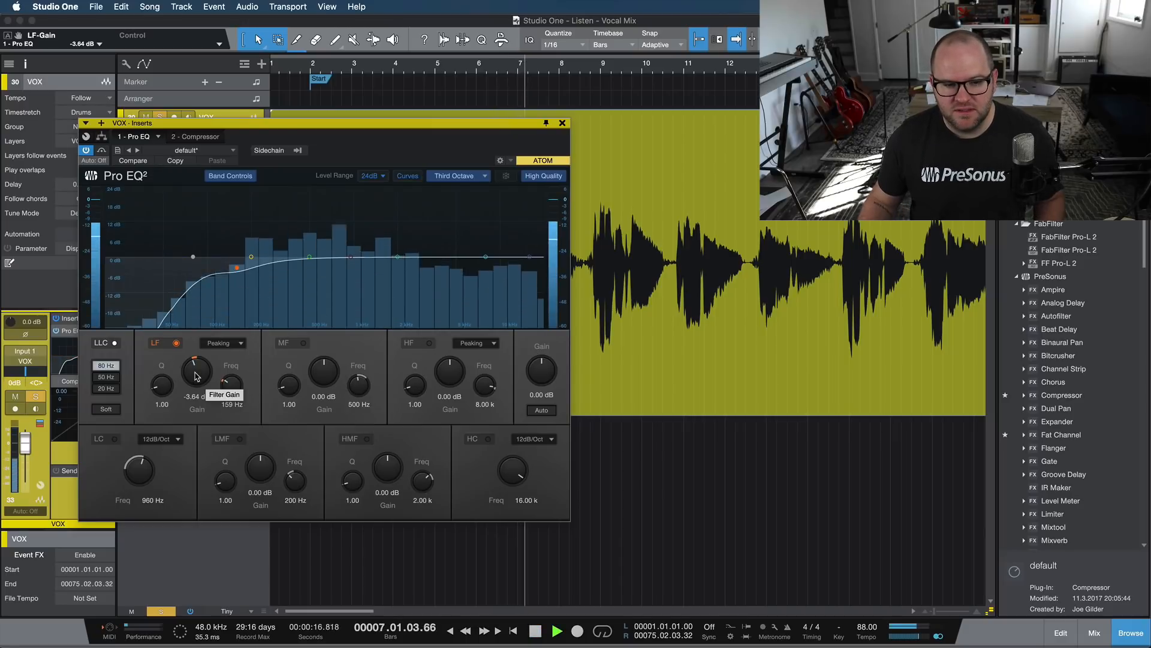
left_click_drag(195, 370, 196, 378)
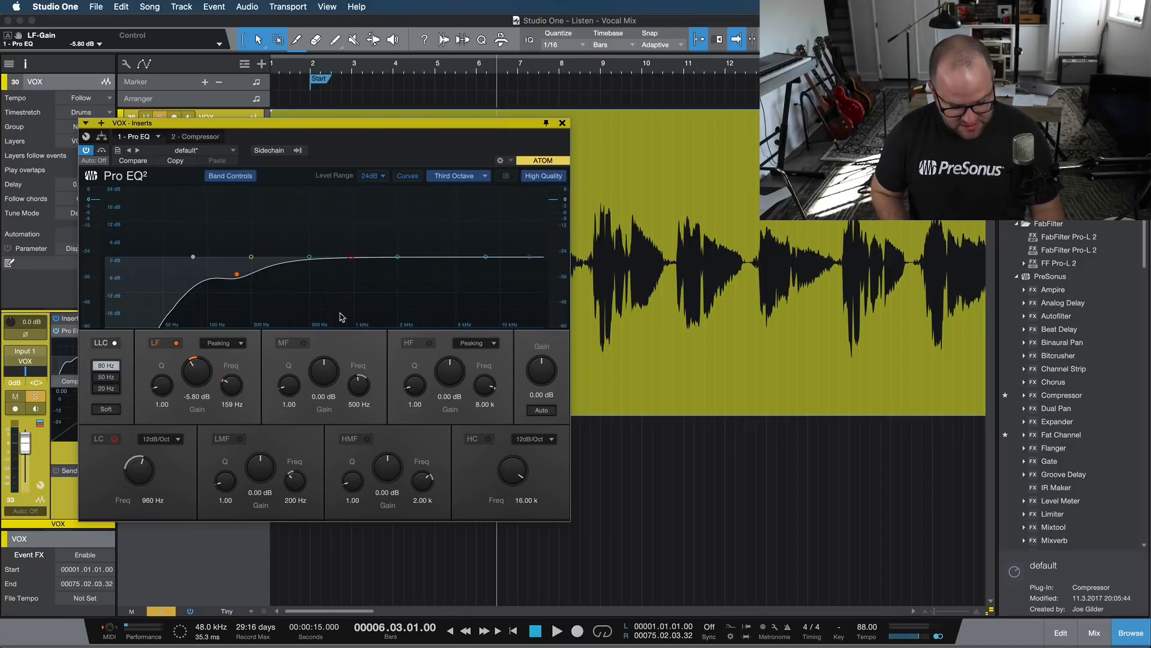
left_click(554, 628)
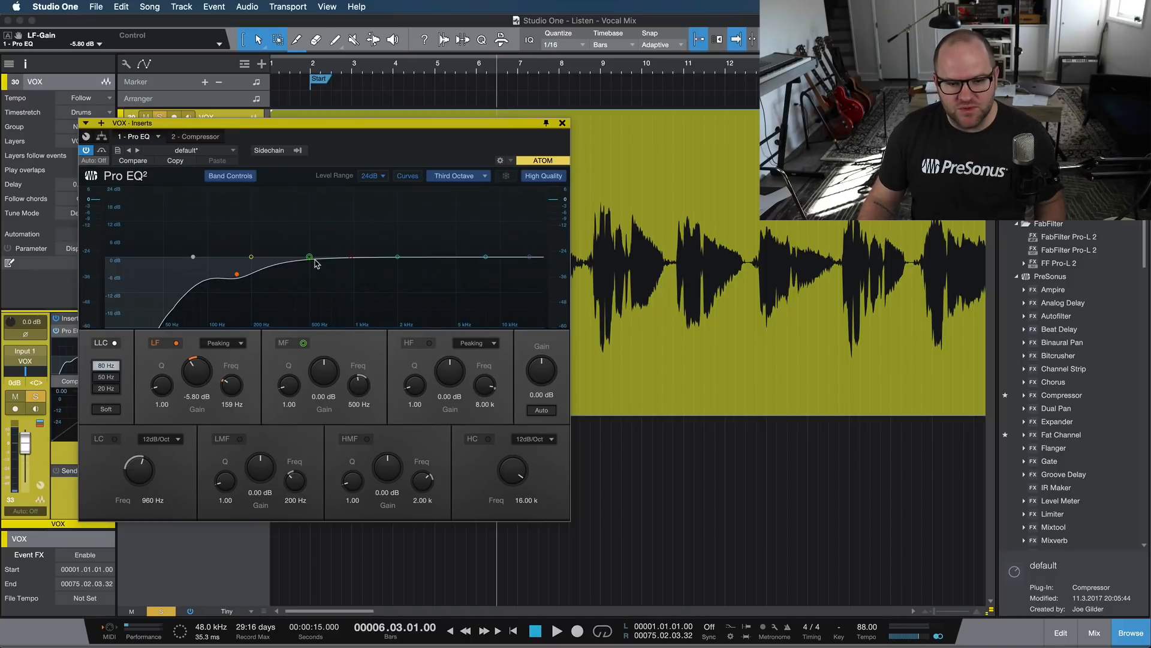
- Sweep a large mid-band boost between roughly 340 and 580 Hz to locate the problem area
left_click_drag(308, 256, 308, 205)
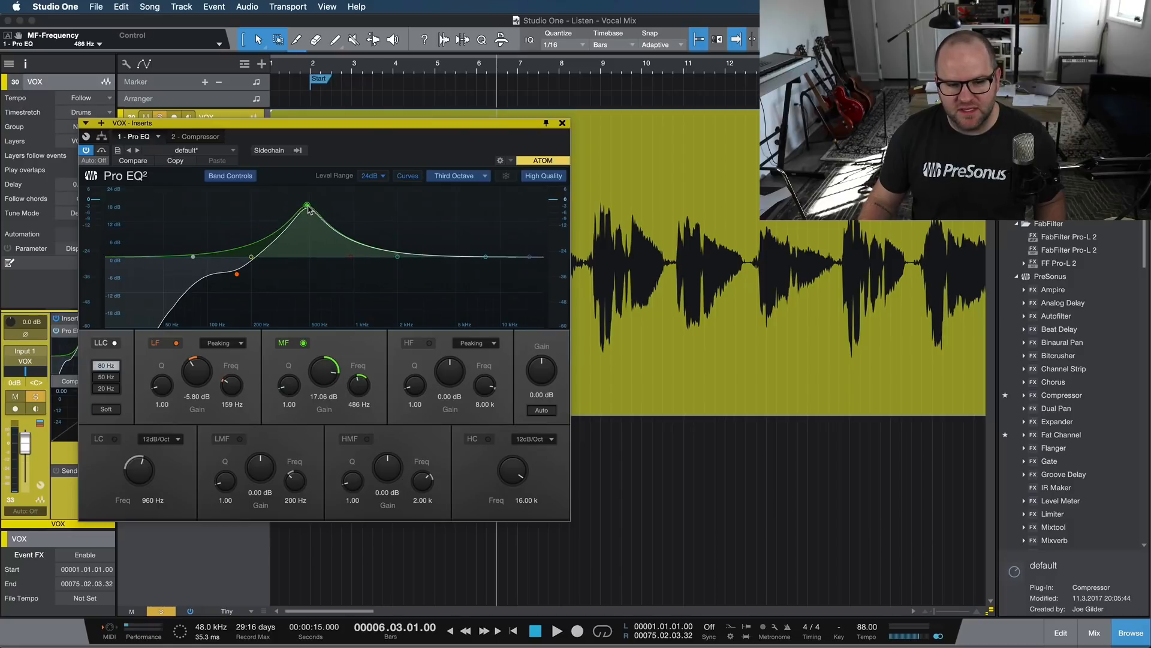
left_click_drag(307, 205, 318, 259)
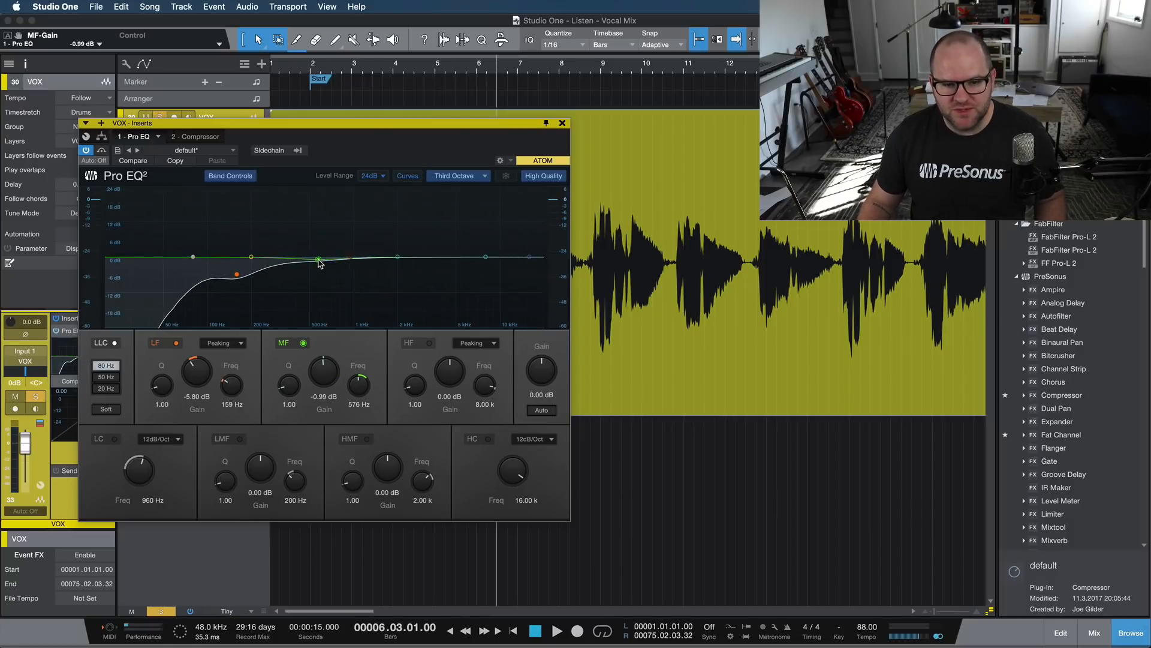
left_click_drag(318, 261, 318, 238)
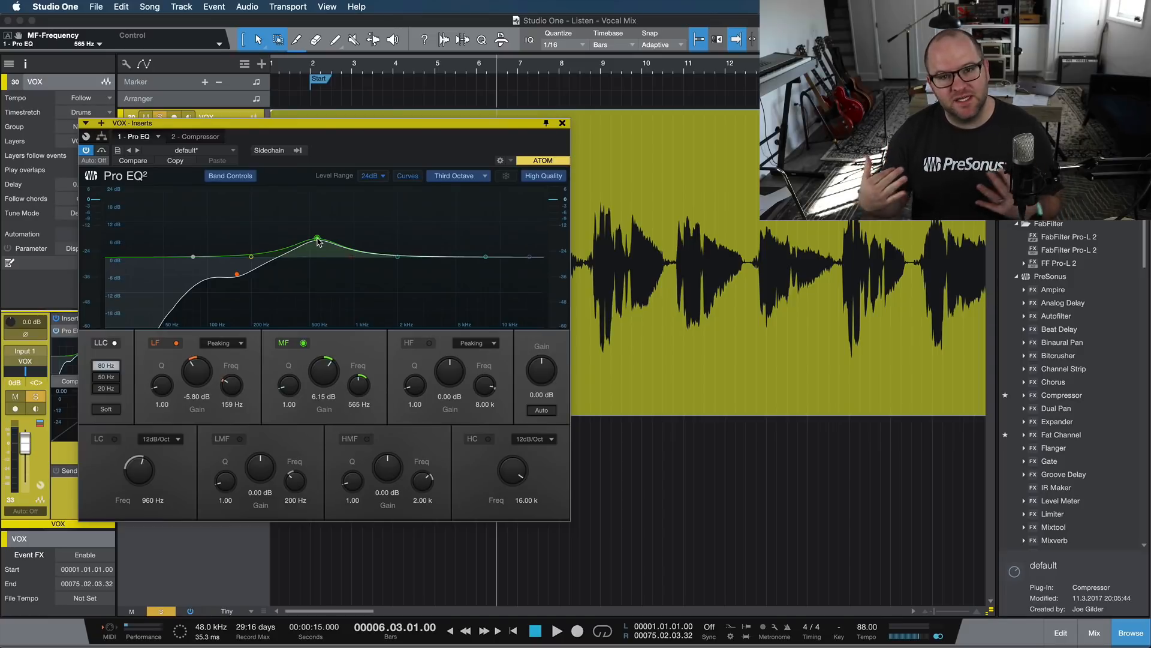
left_click_drag(317, 240, 317, 256)
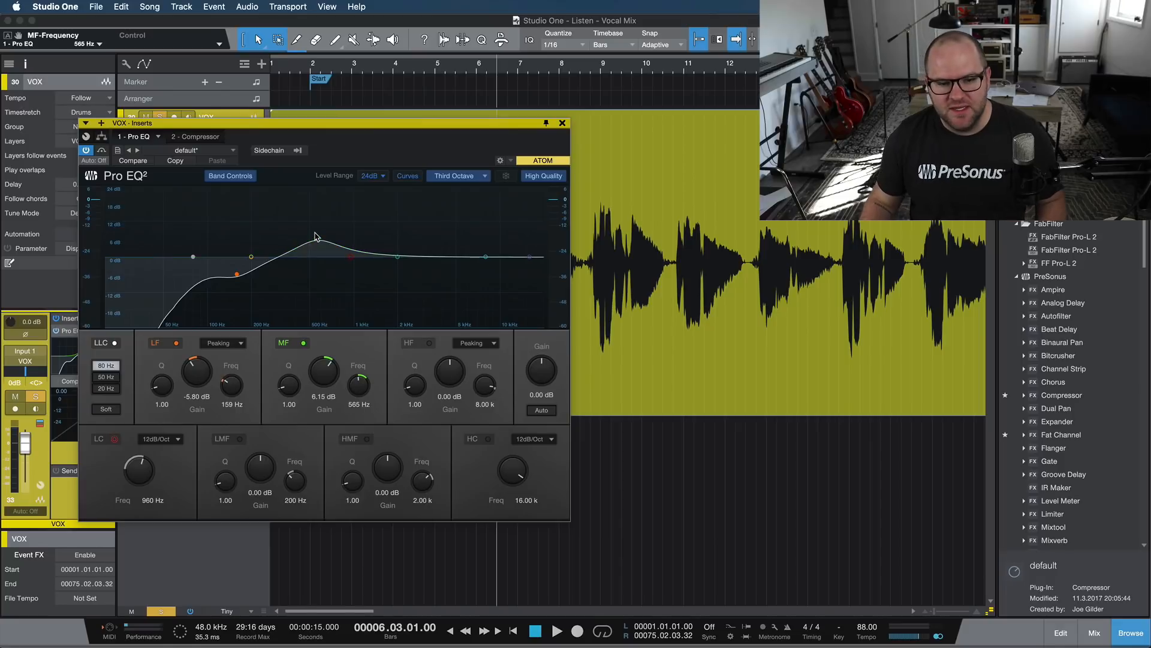
left_click_drag(314, 241, 314, 240)
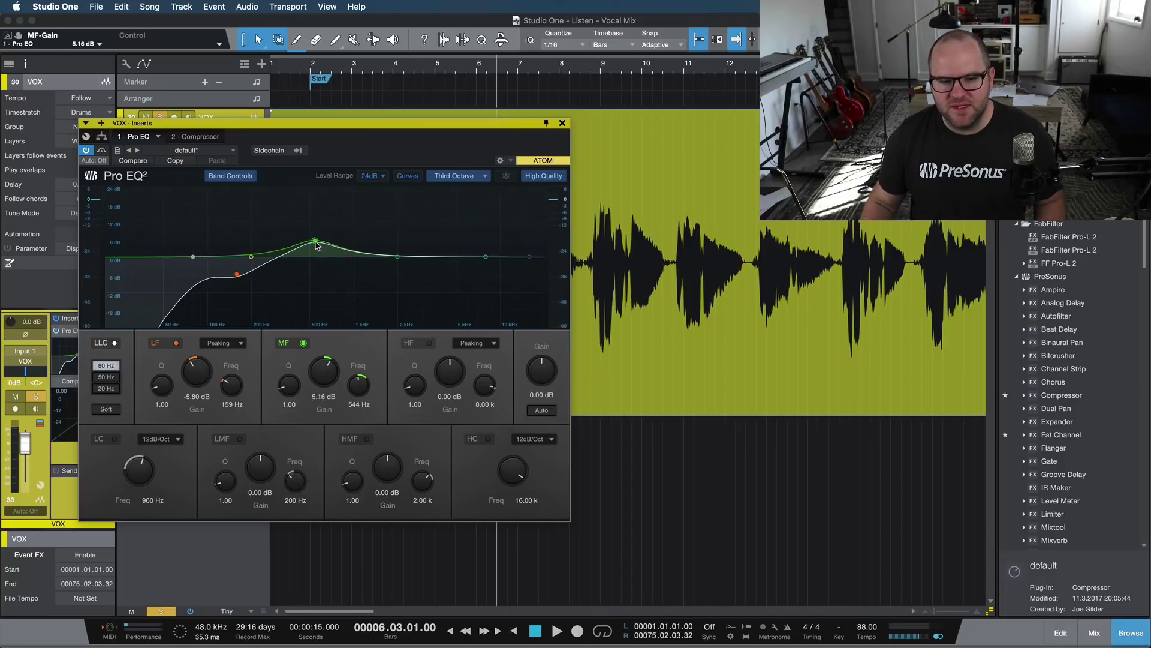
left_click_drag(314, 240, 286, 207)
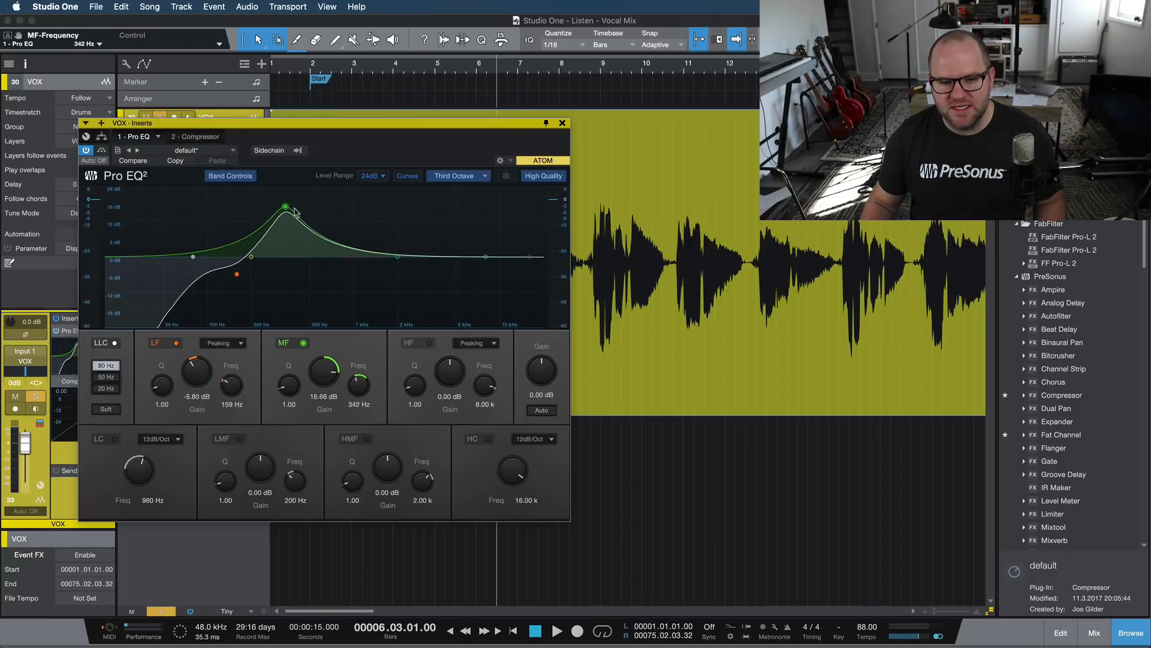
left_click_drag(285, 206, 313, 256)
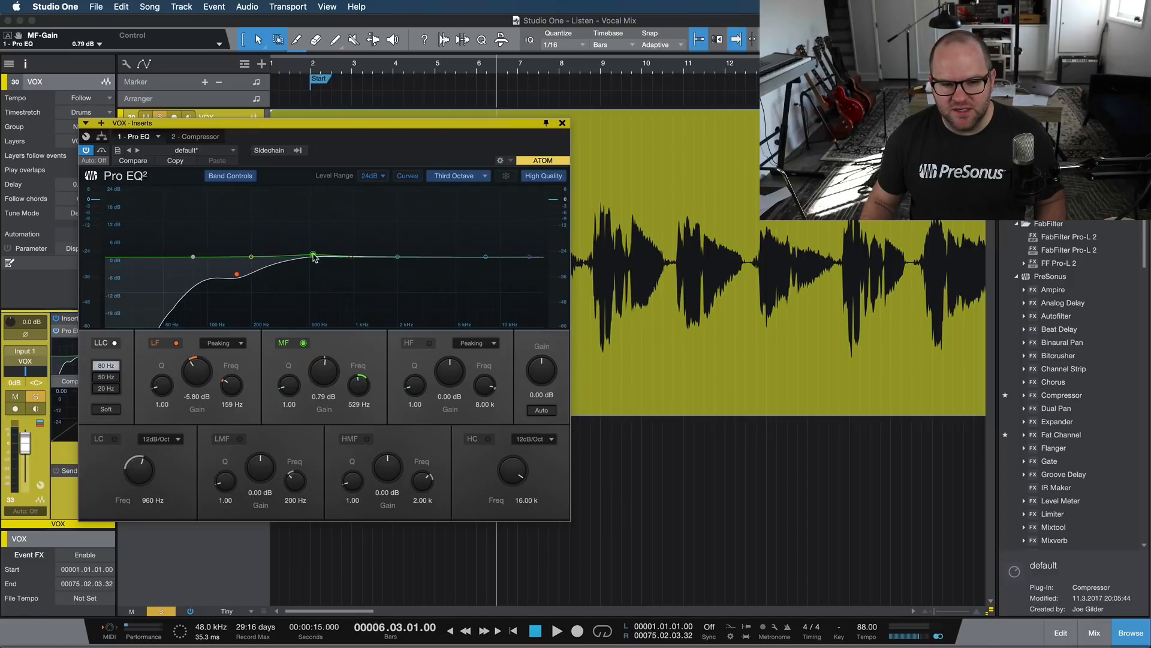
left_click_drag(312, 256, 312, 259)
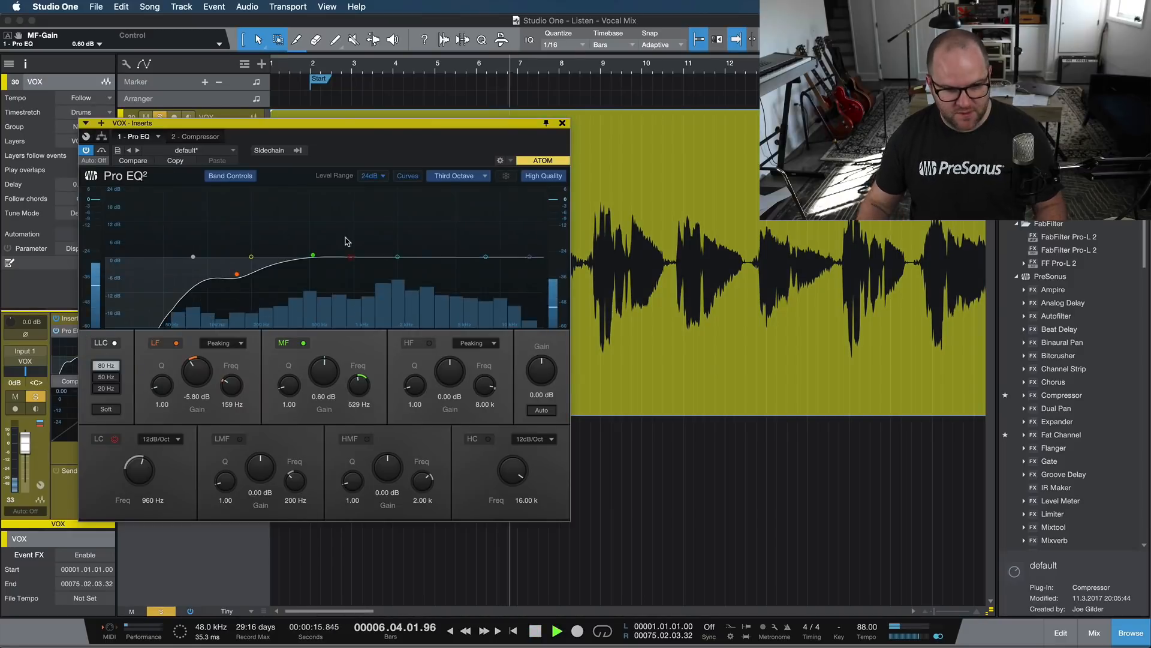
- Set the MF band to a -3.97 dB cut at 632 Hz
left_click_drag(312, 257, 332, 209)
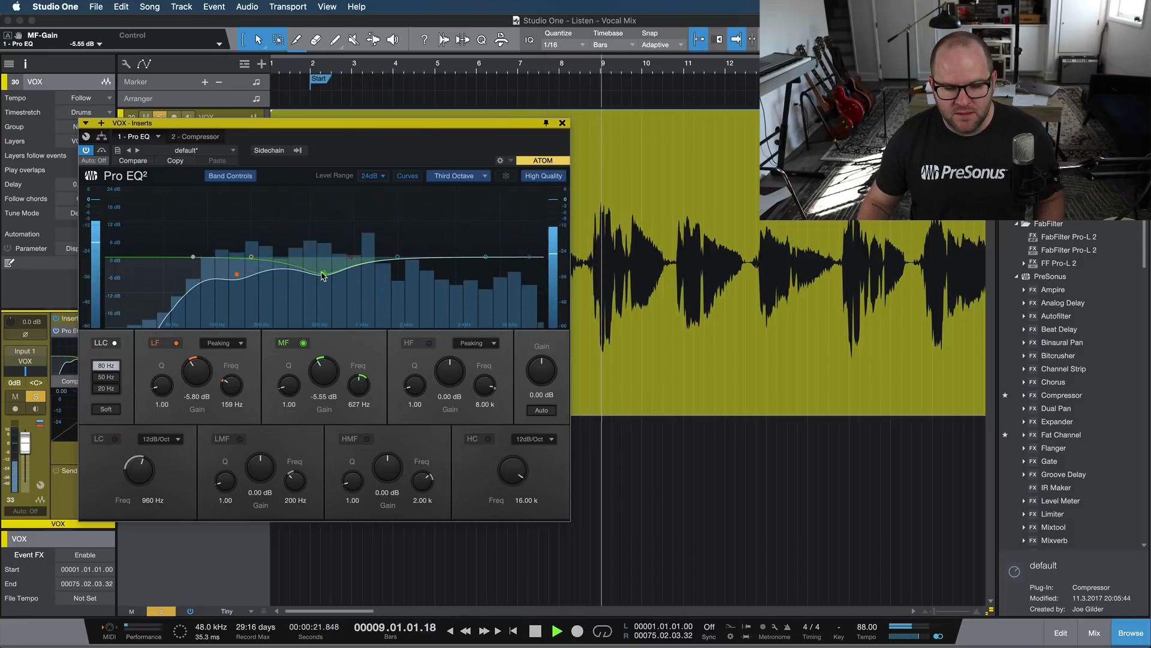
left_click_drag(324, 273, 324, 270)
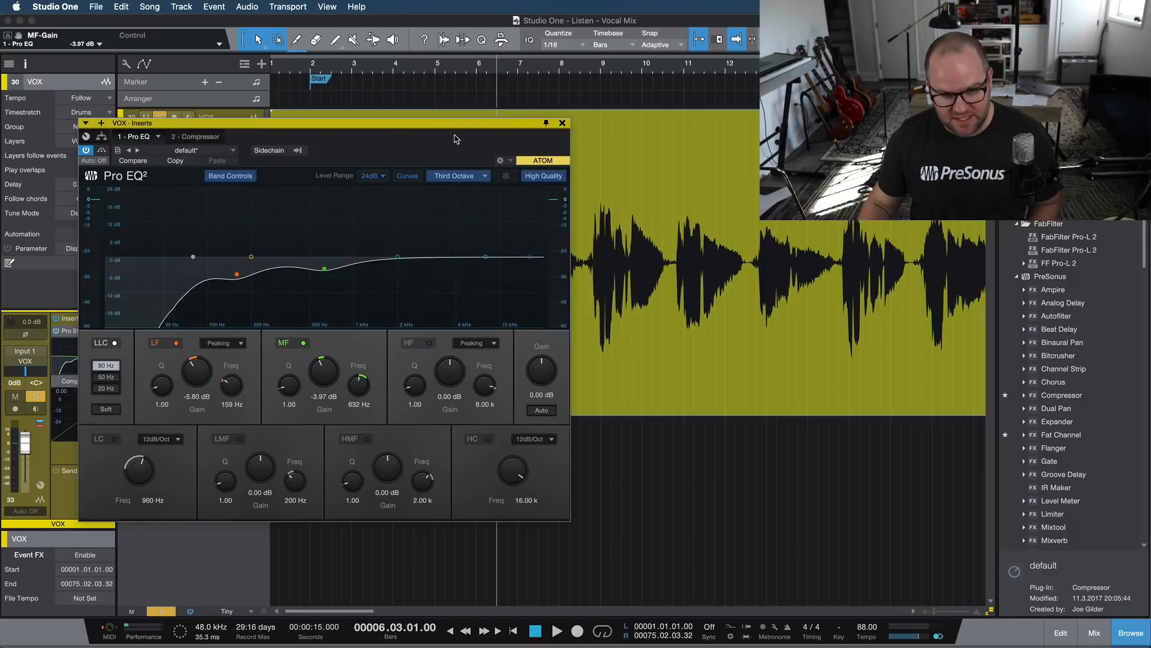
mouse_move(480, 146)
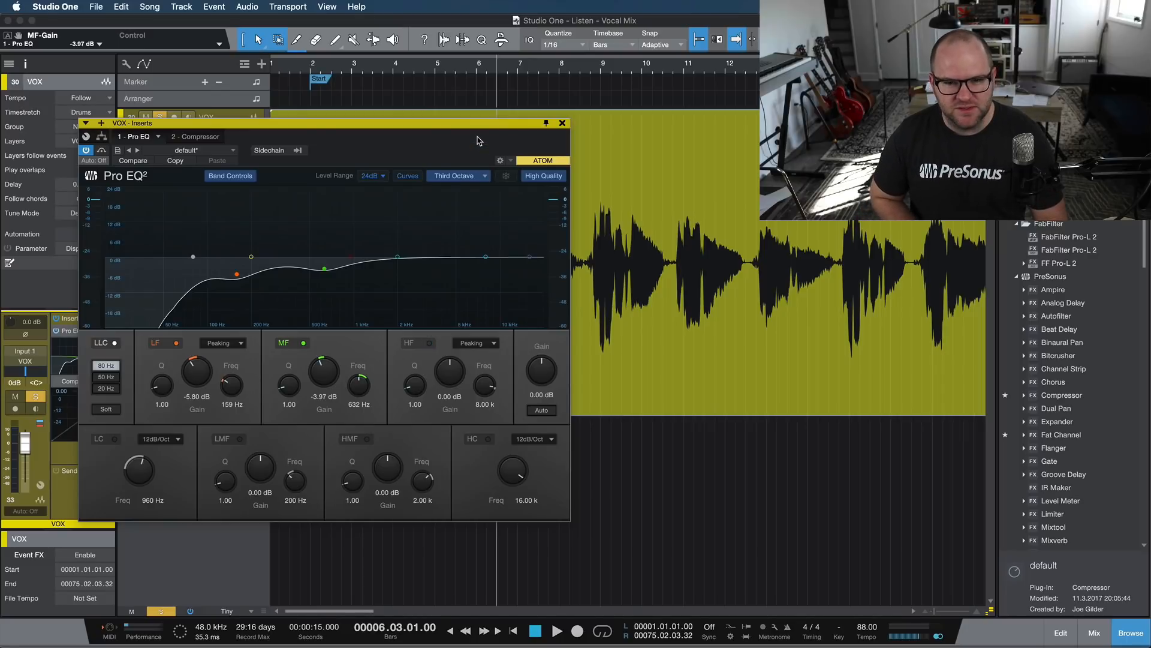
- Raise the Pro EQ2 output gain to 2.16 dB
left_click(556, 629)
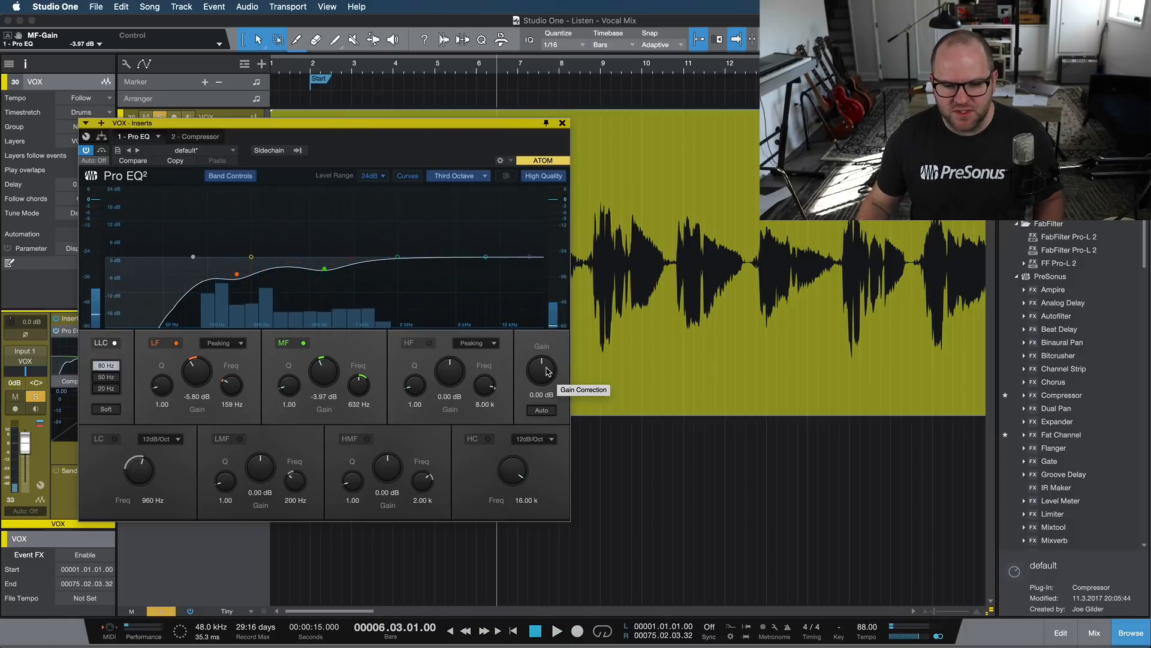
left_click_drag(541, 371, 547, 360)
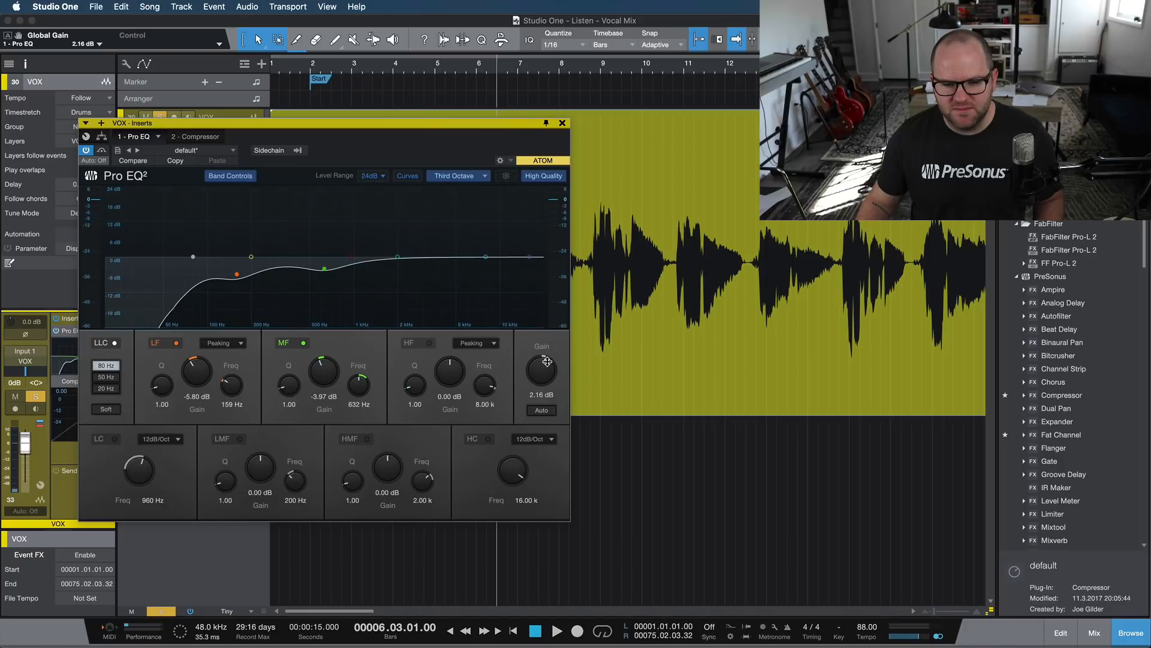
left_click(86, 149)
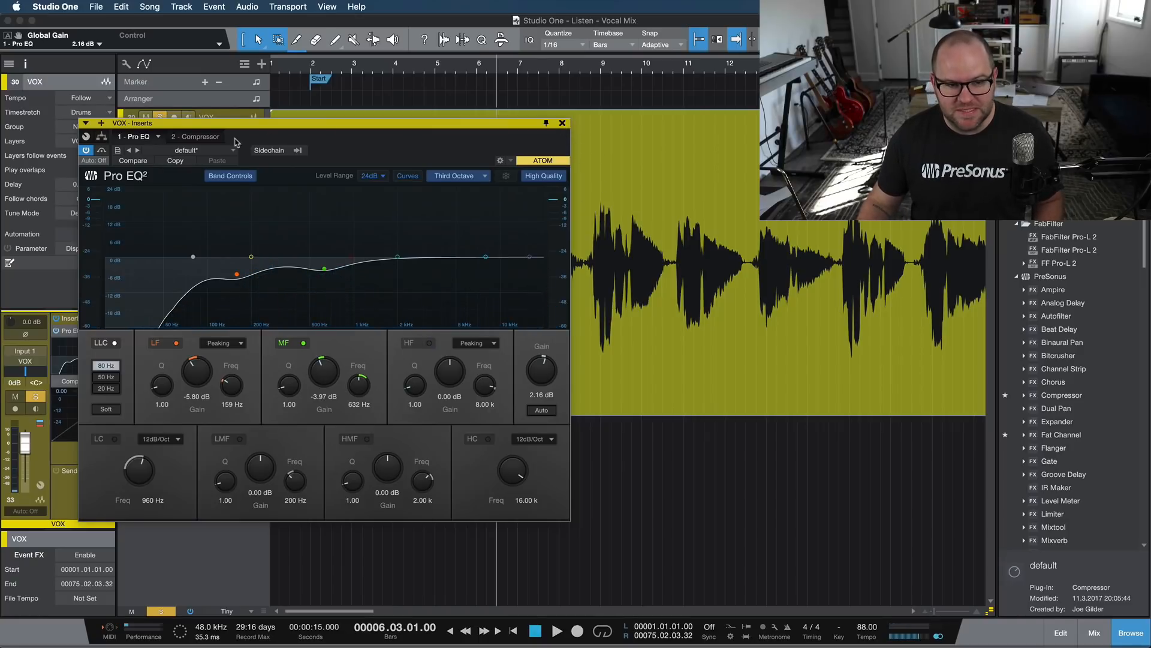
left_click(194, 135)
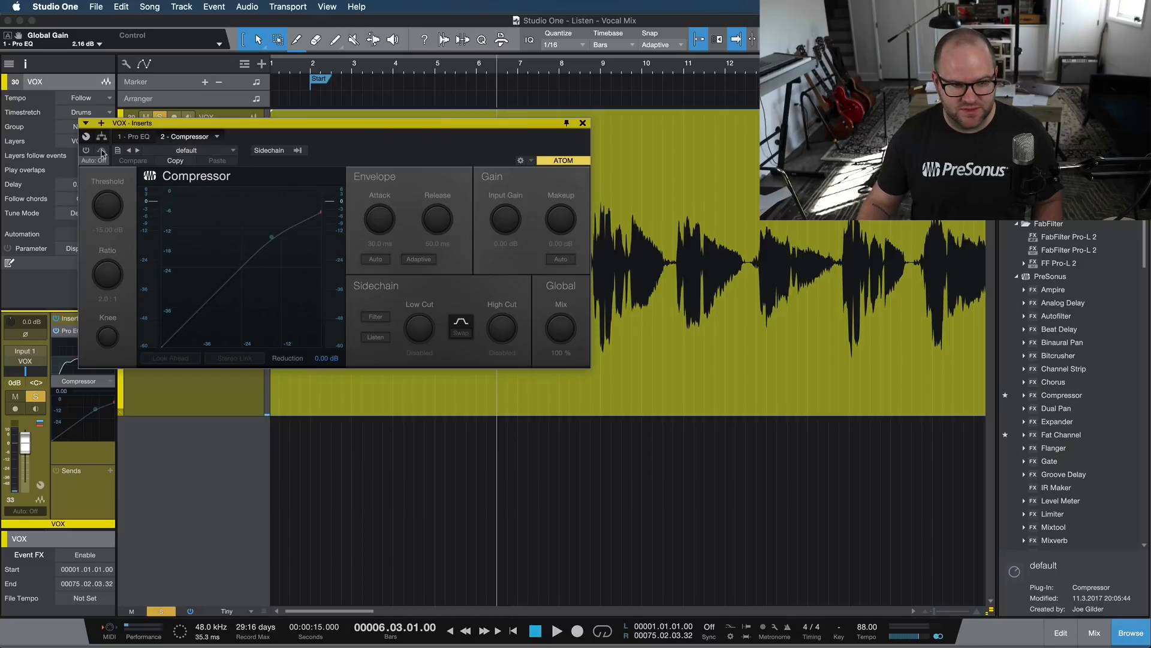
left_click(133, 136)
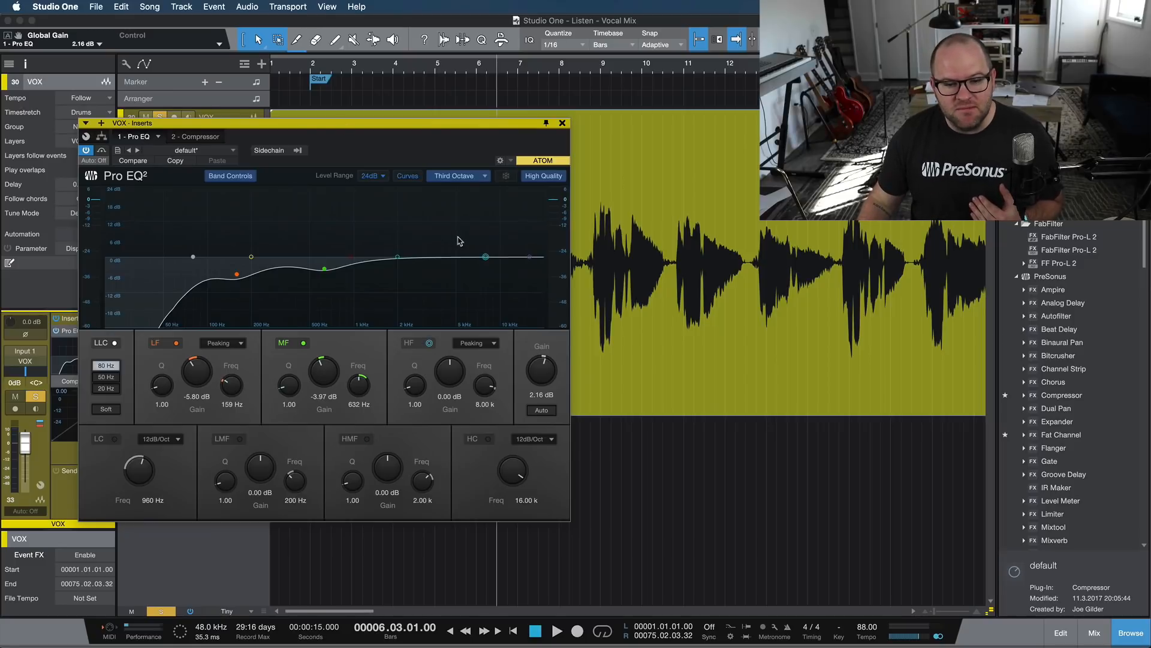
- Lift the HF band +2.78 dB at 8.32 kHz
left_click_drag(484, 255, 511, 239)
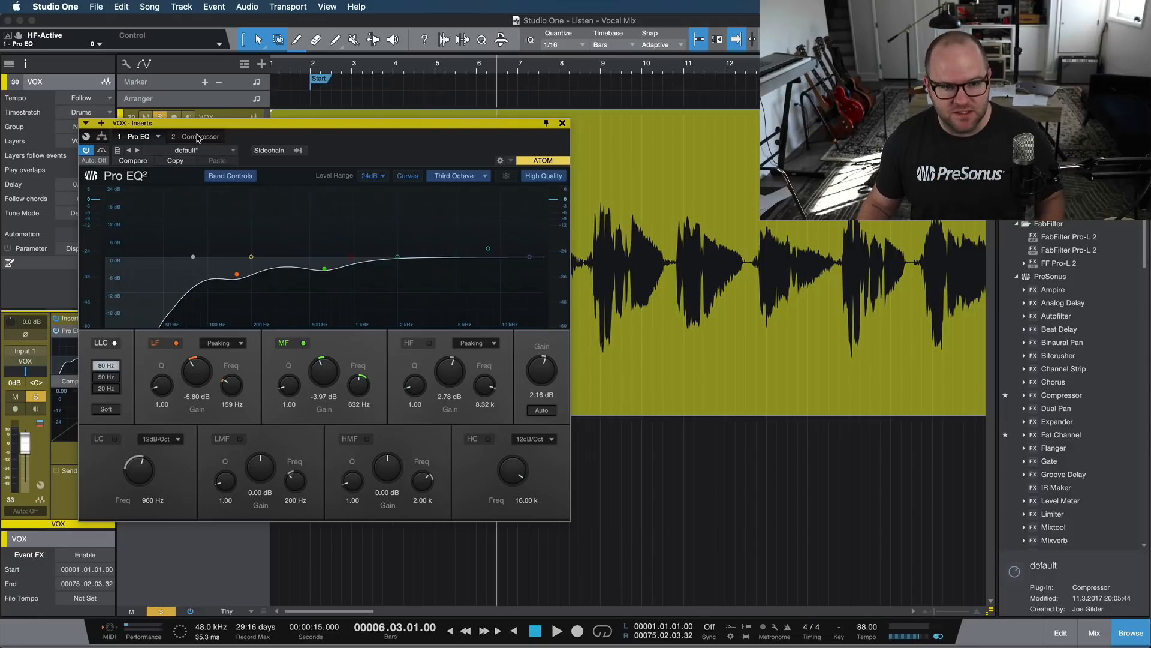
left_click(192, 136)
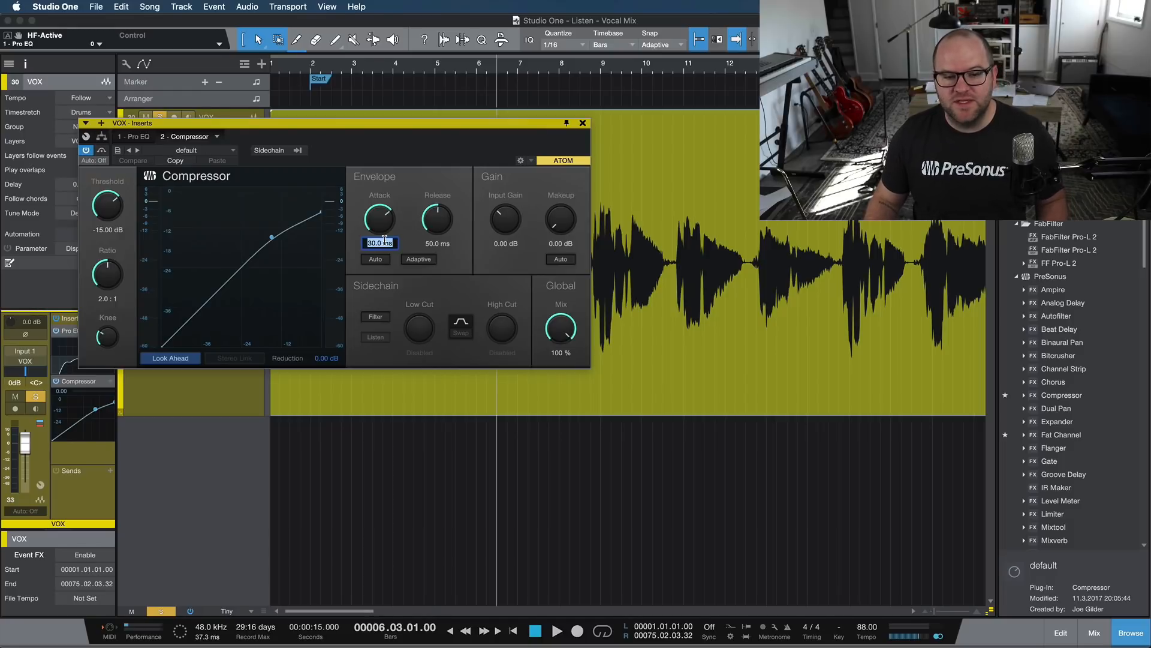
- Enter a 10 ms attack and 40 ms release on the vocal compressor
type("10")
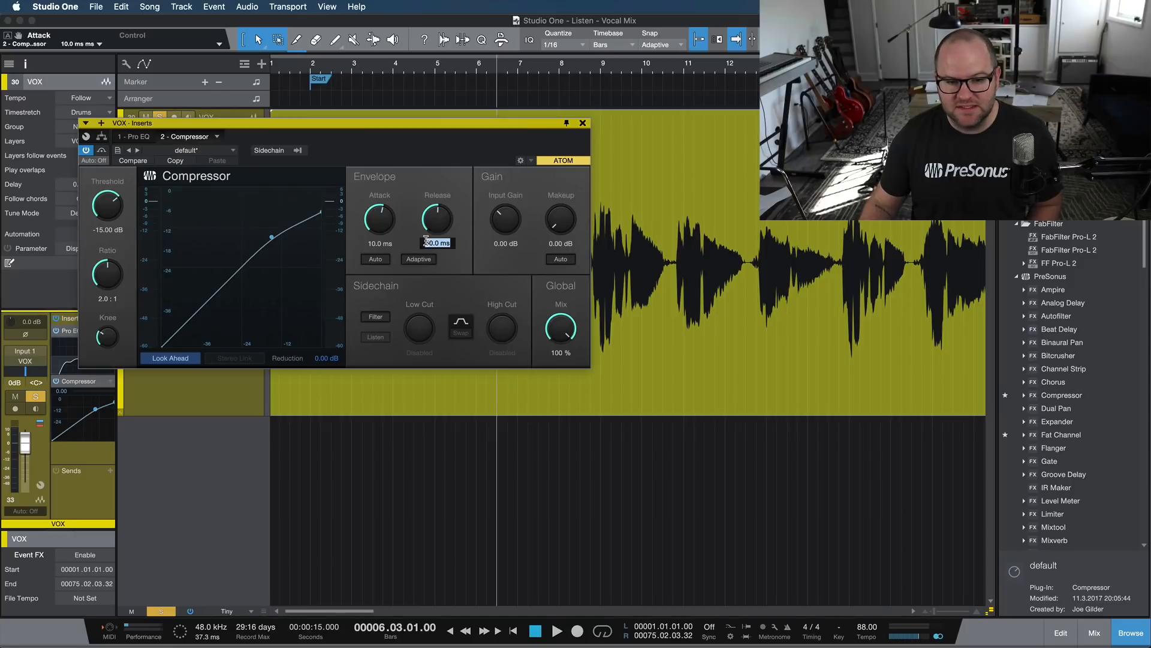
type("40")
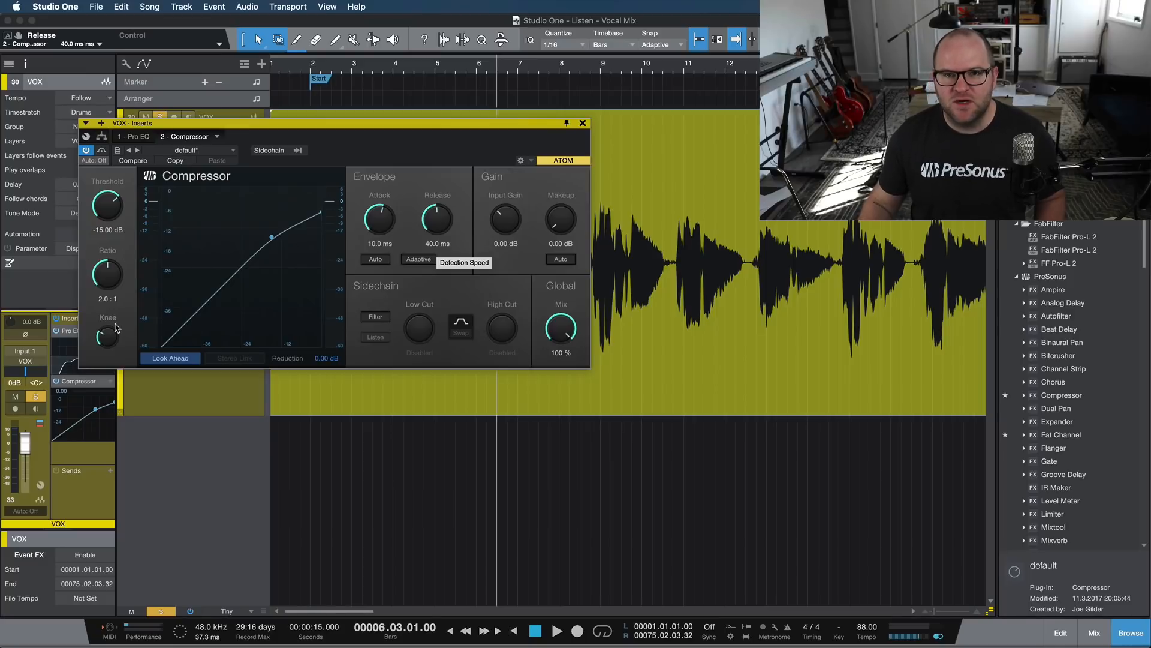
mouse_move(418, 259)
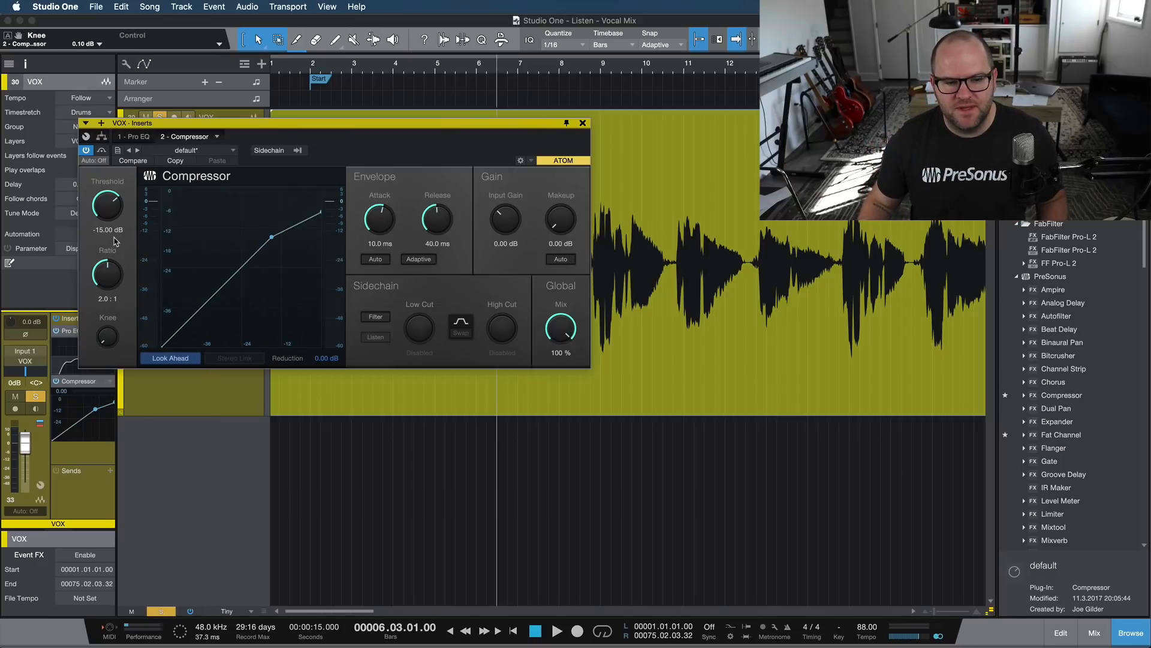
- Dial the compressor to a 4.0:1 ratio with a -9.48 dB threshold
left_click_drag(107, 276, 111, 264)
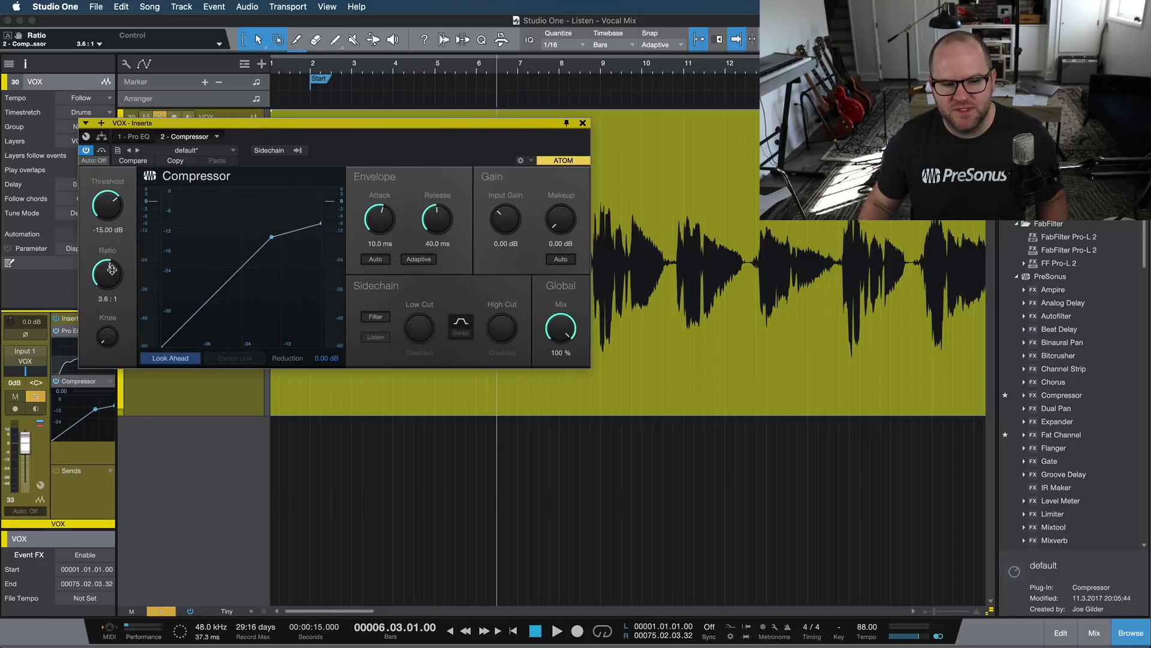
left_click_drag(106, 276, 106, 283)
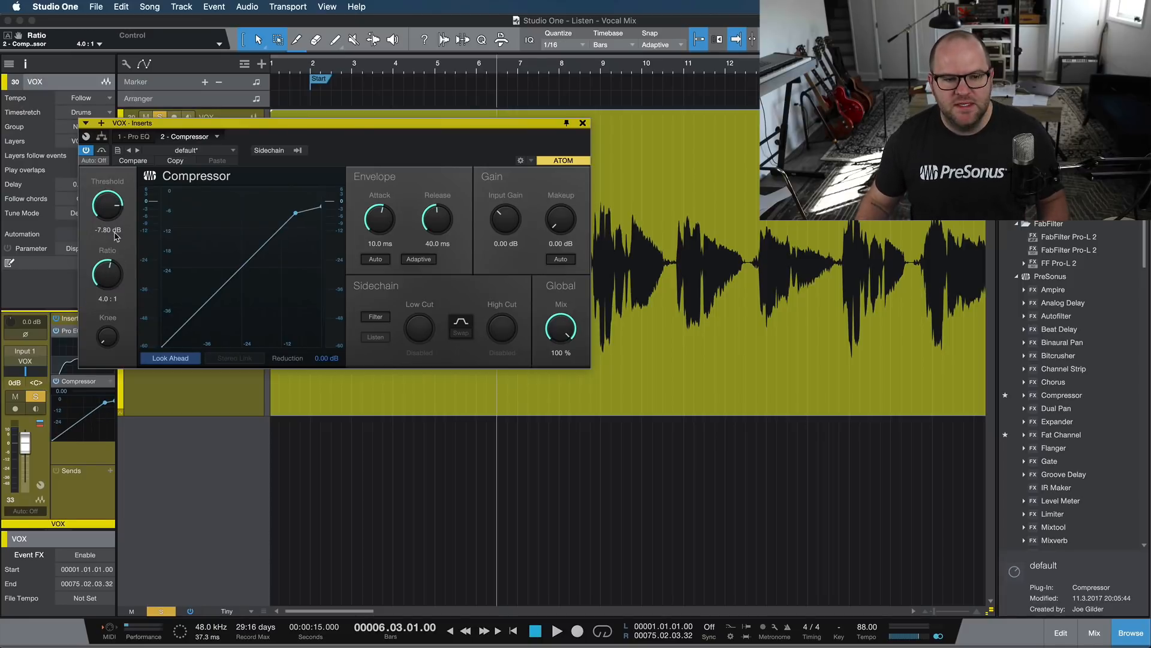
left_click_drag(107, 205, 107, 213)
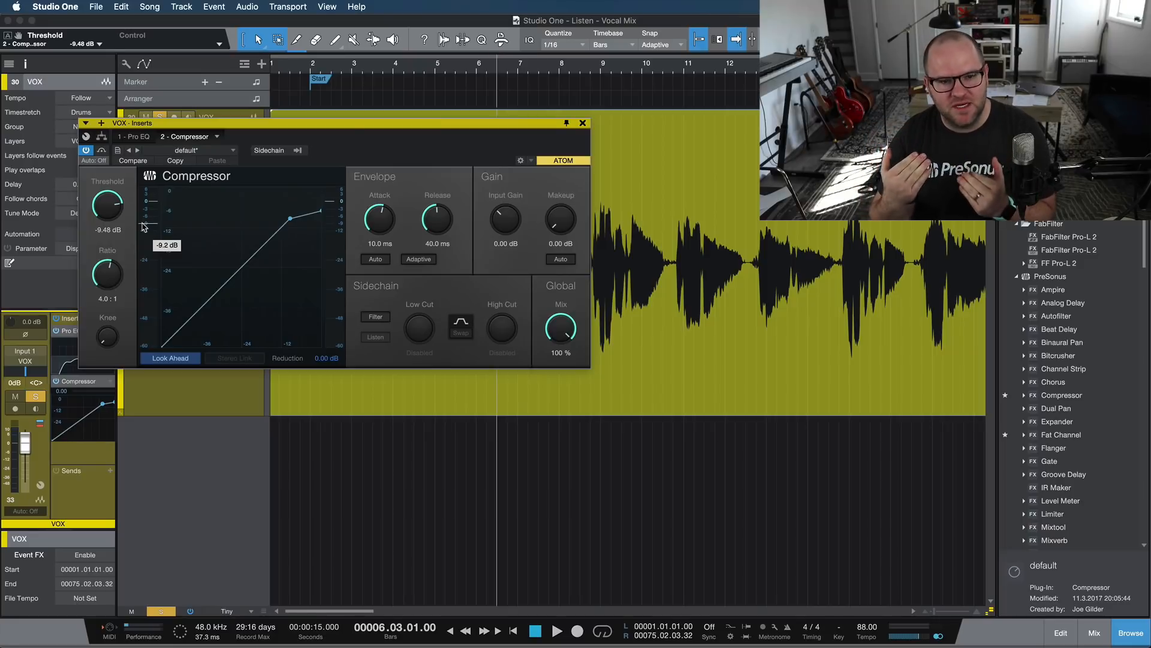
mouse_move(389, 221)
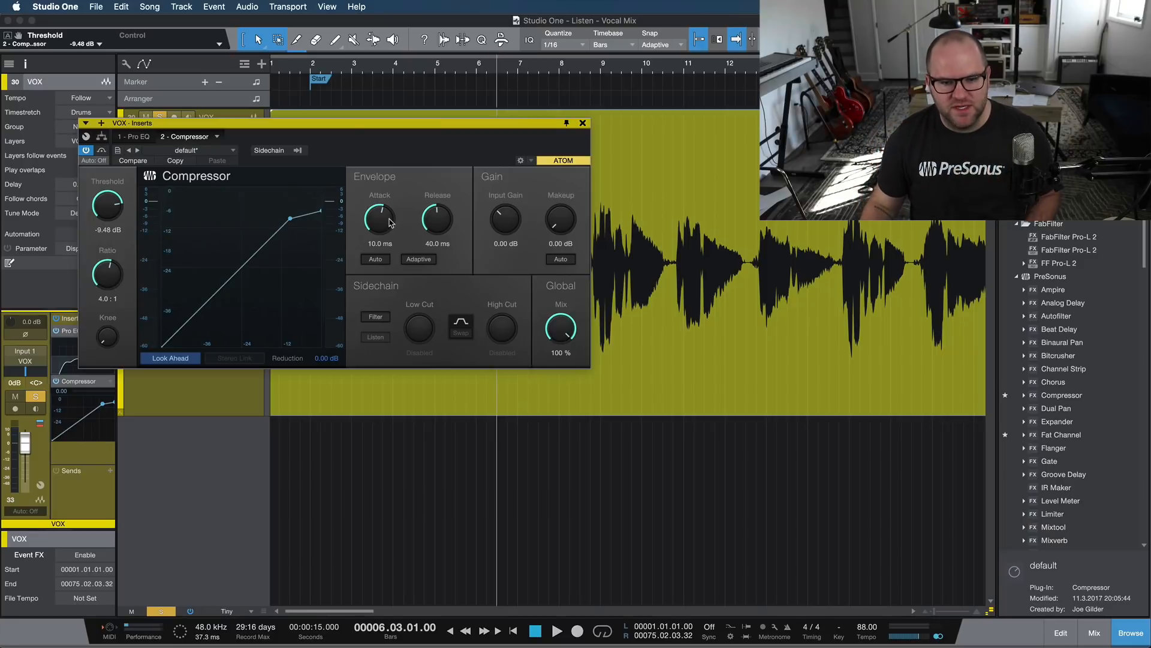
mouse_move(386, 209)
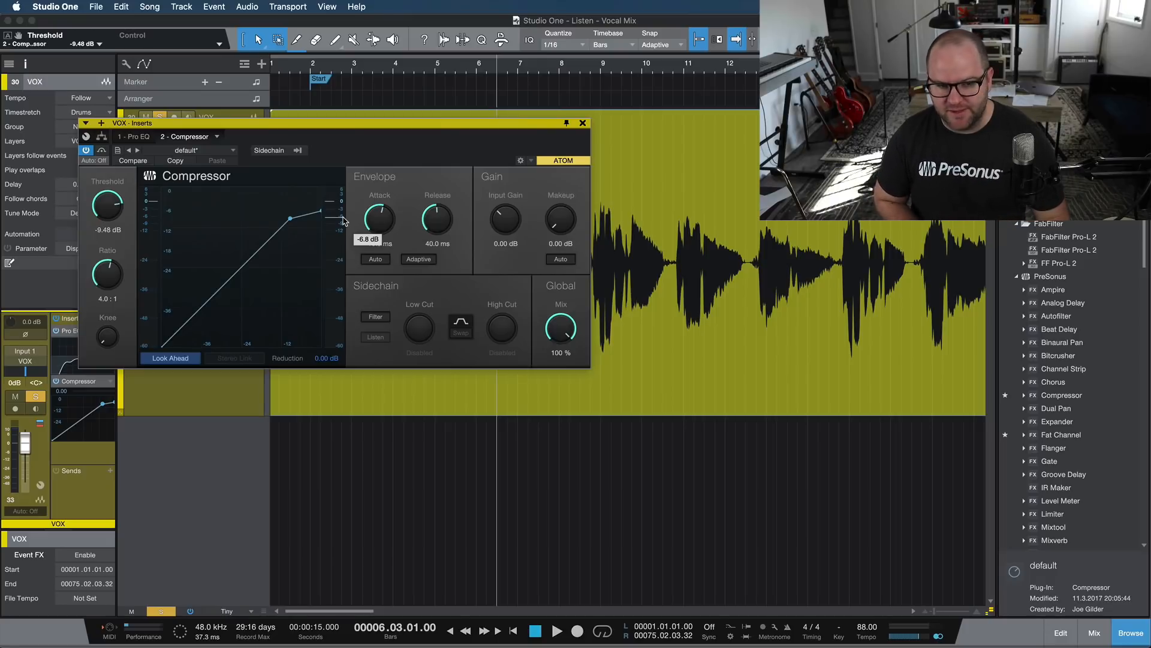
- Pull the compressor threshold down in stages to about -29.84 dB during playback
left_click_drag(106, 204, 109, 208)
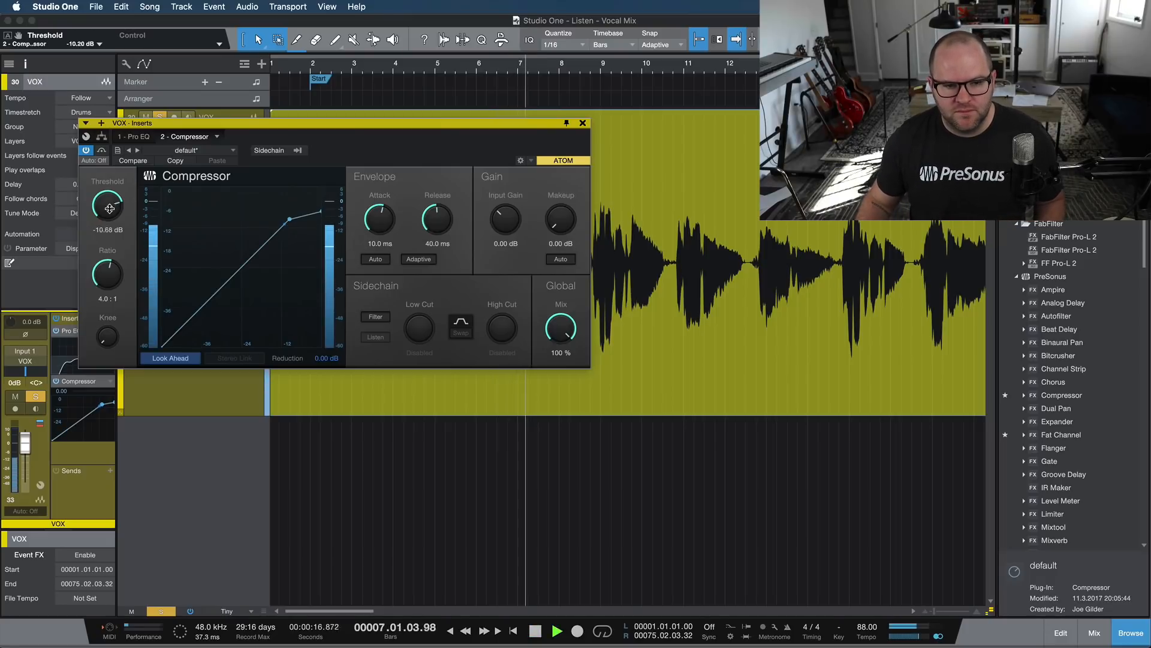
left_click_drag(108, 205, 108, 242)
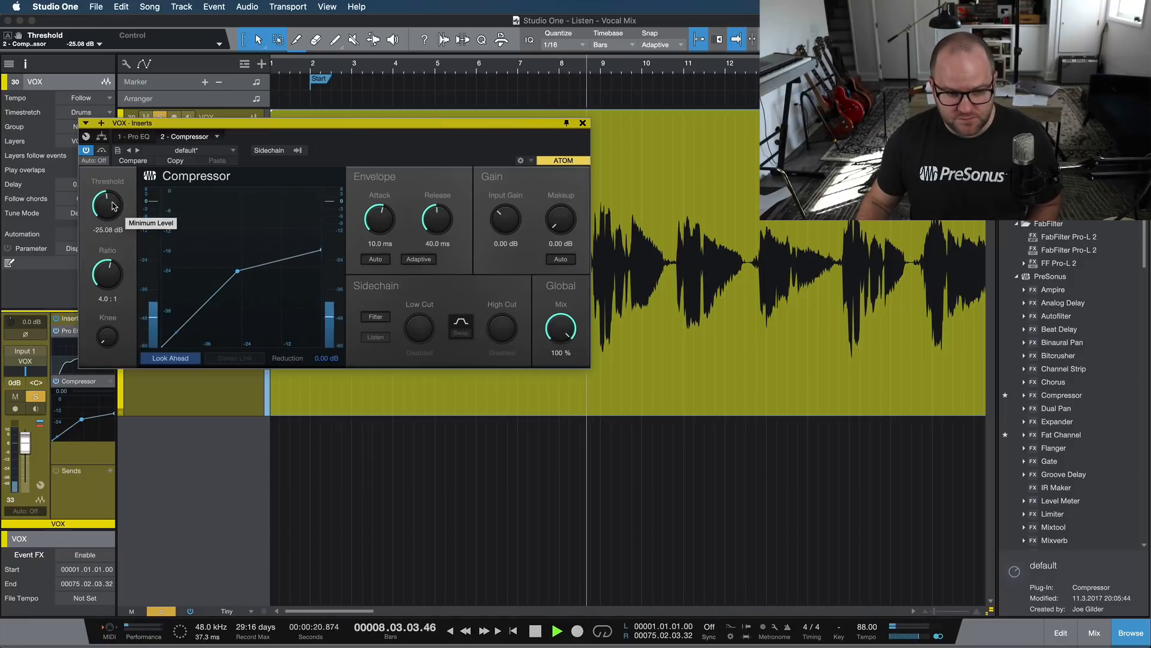
left_click_drag(107, 204, 107, 221)
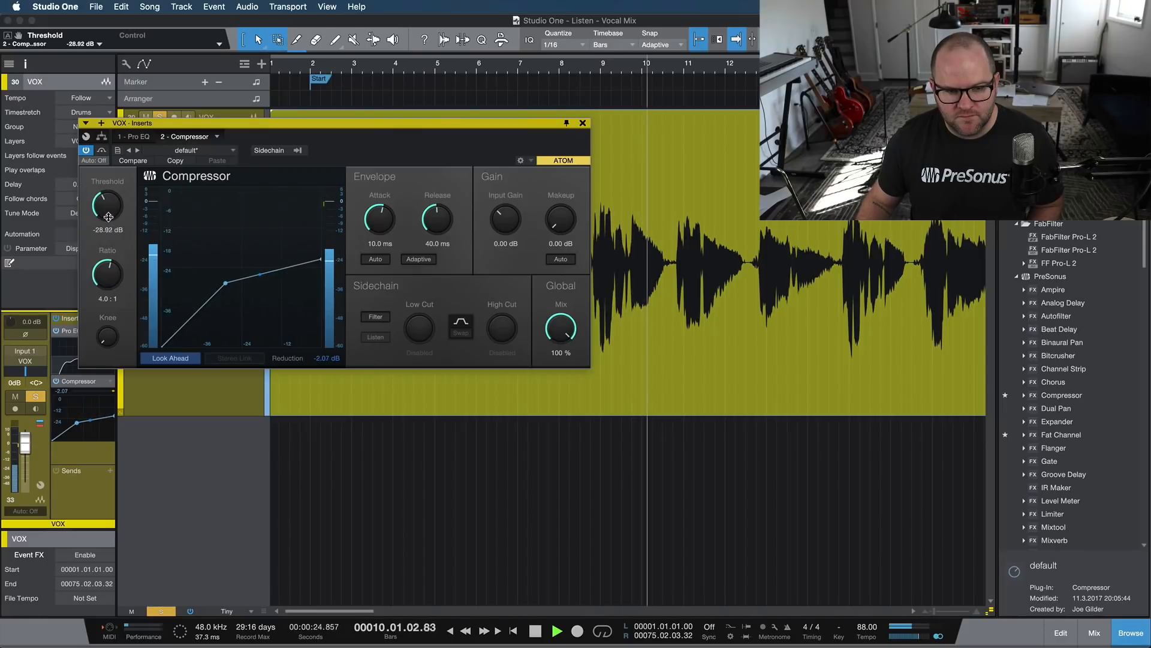
left_click_drag(107, 205, 107, 221)
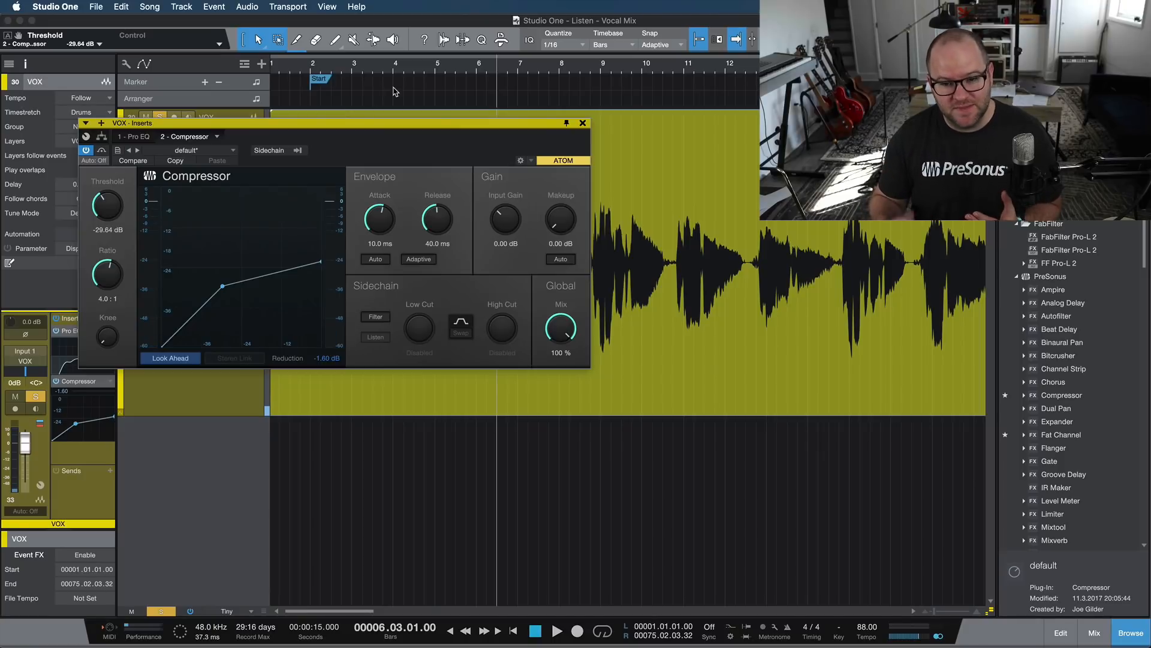
mouse_move(597, 77)
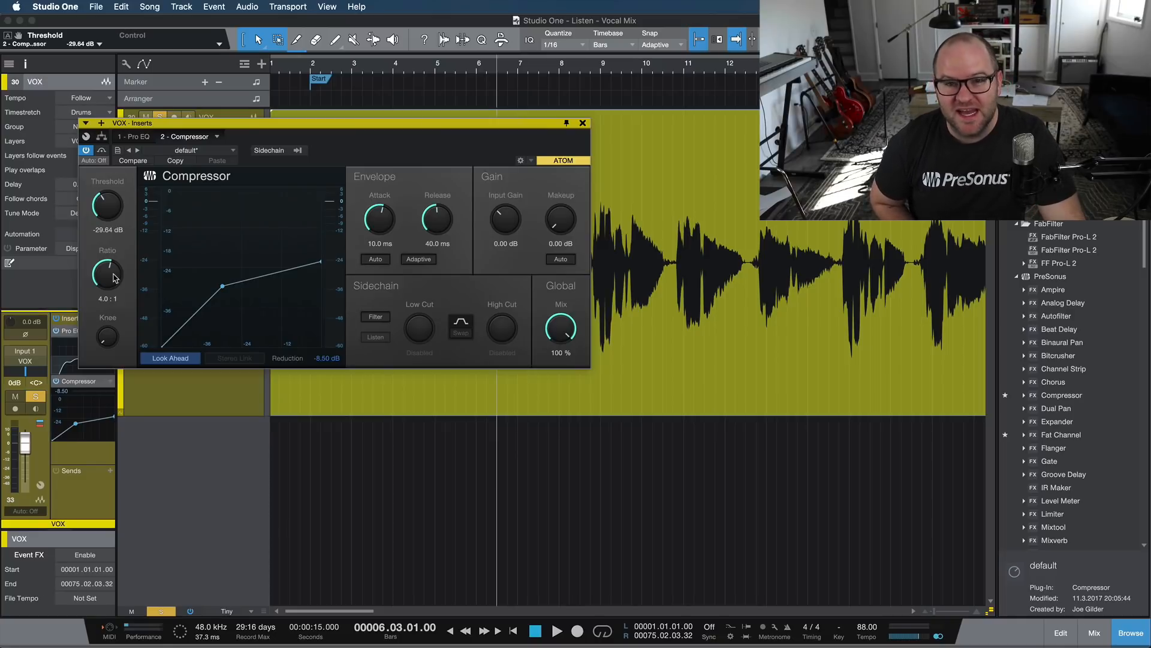
- Restart playback and watch the compressor's gain-reduction meter reach about 8.5 dB
left_click(556, 630)
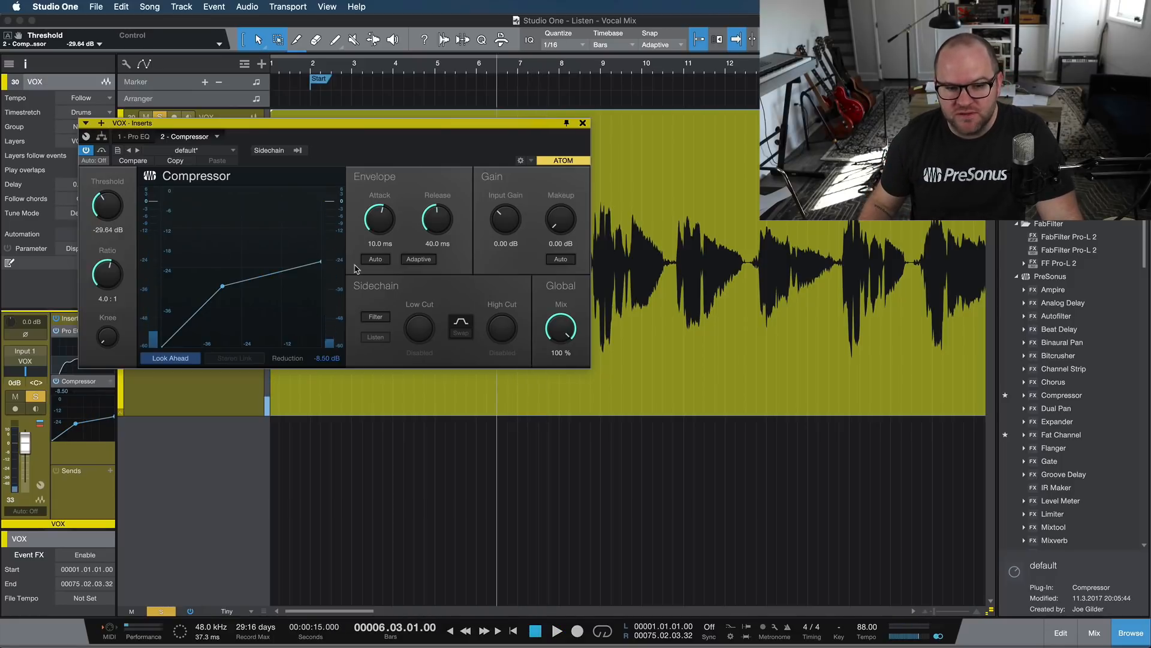
left_click(557, 631)
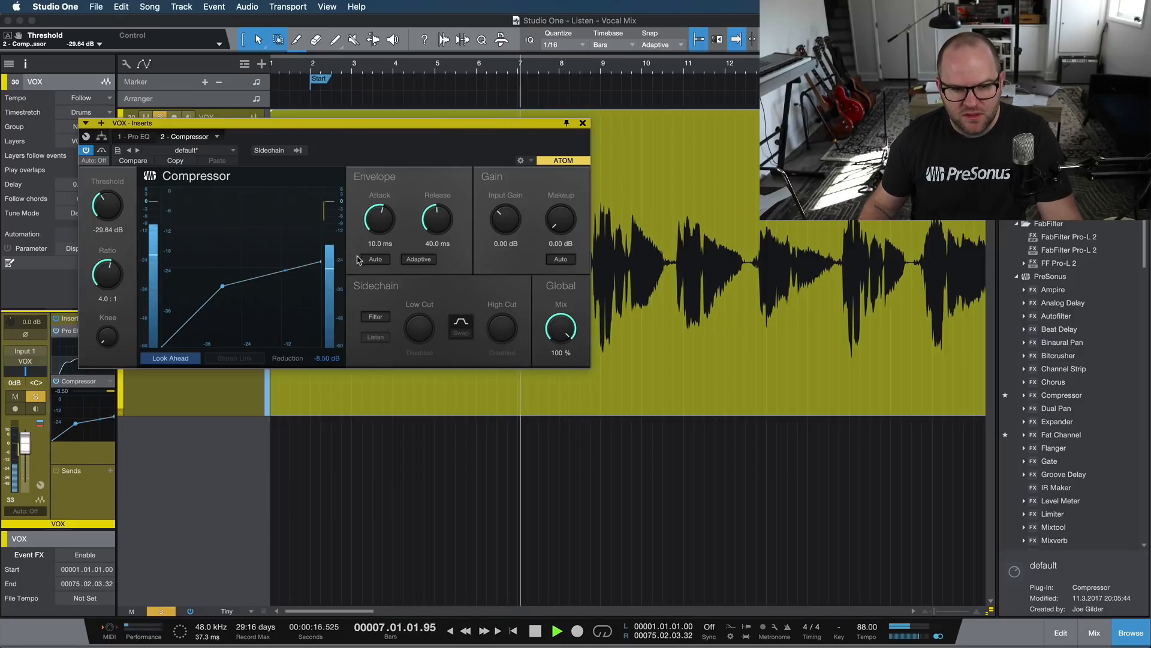
mouse_move(537, 244)
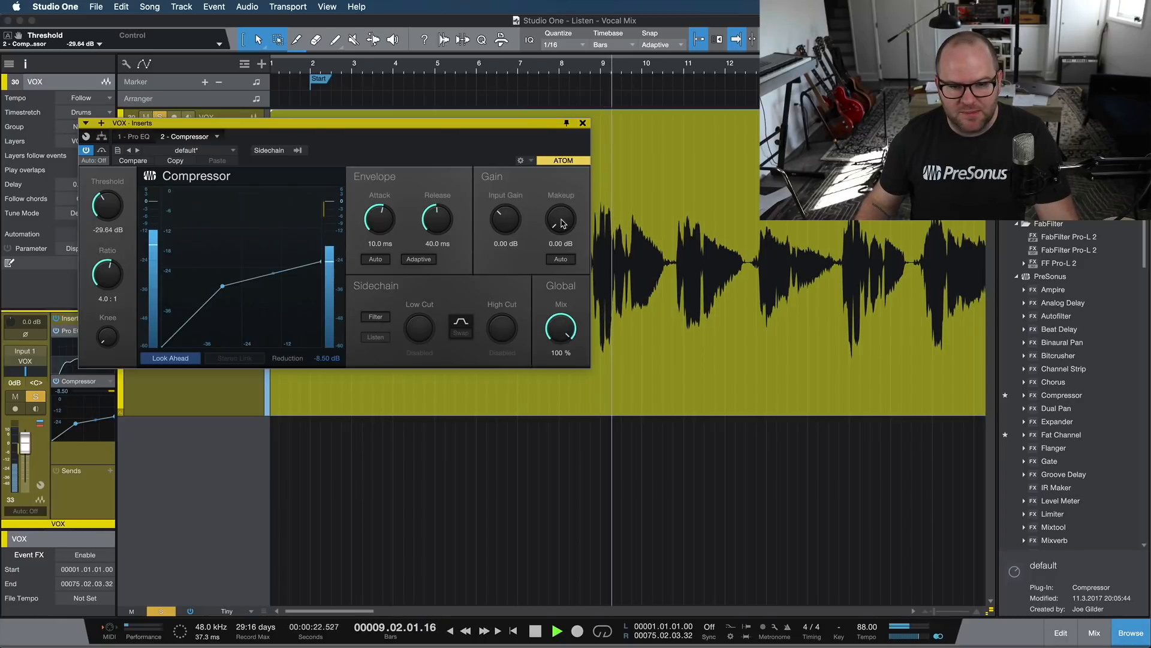
- Set the compressor makeup gain to 3.12 dB, then bring up the mix console
left_click_drag(560, 221, 560, 208)
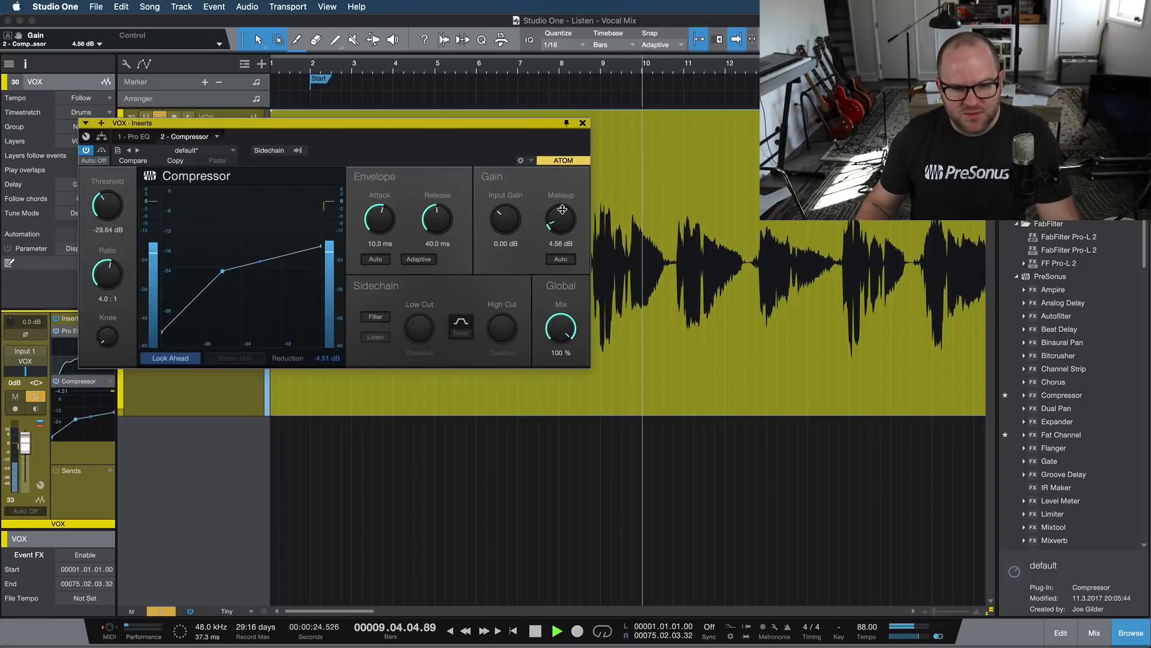
left_click_drag(562, 221, 562, 235)
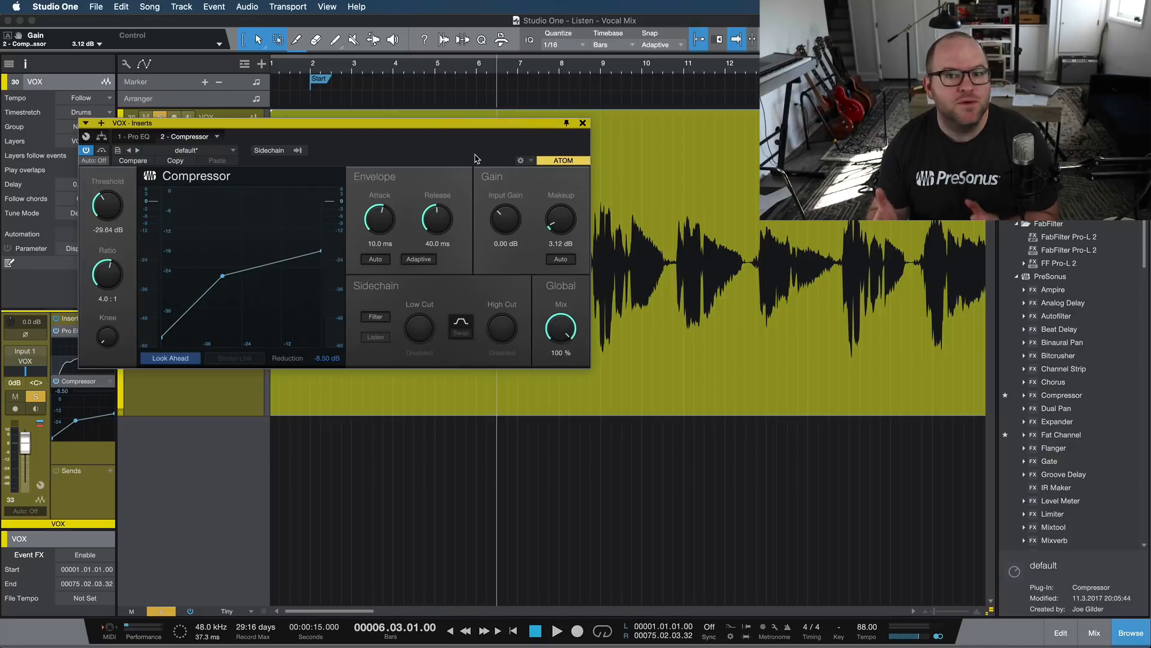
mouse_move(503, 142)
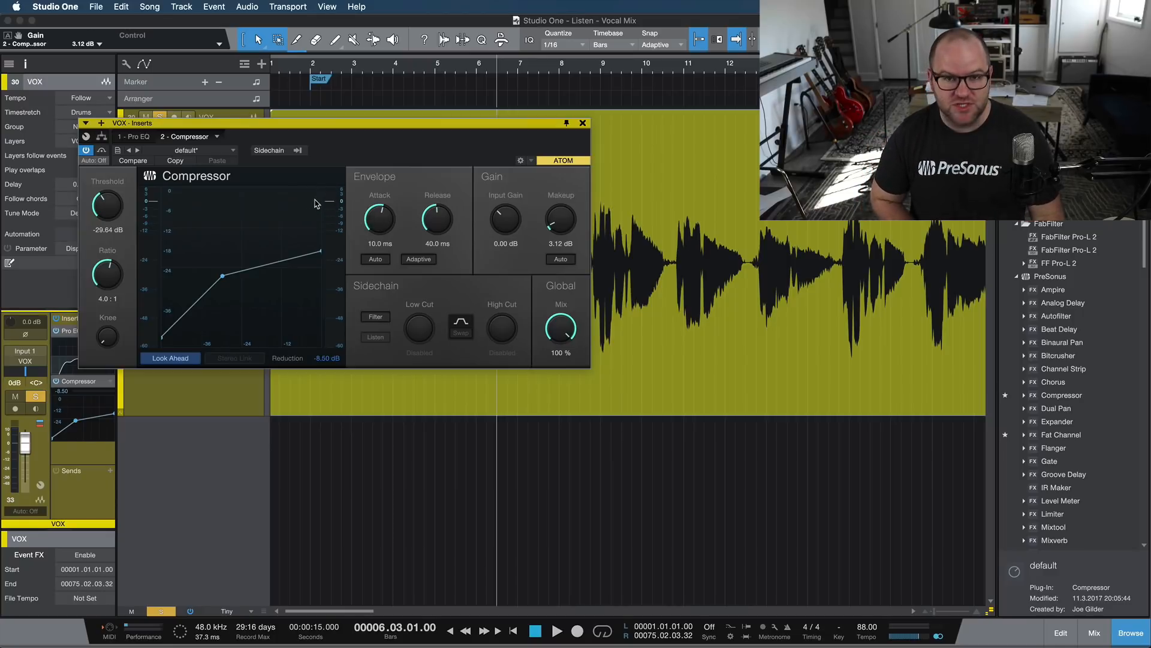
left_click(556, 630)
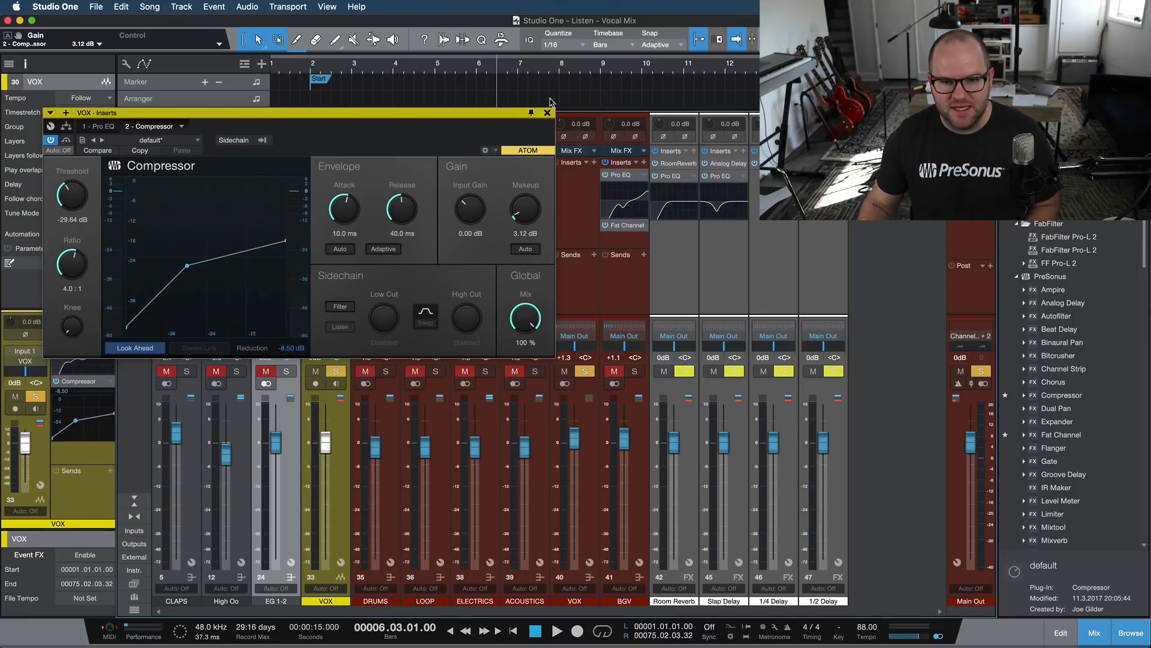
- Close the VOX compressor, check the Slap Delay channel's Analog Delay insert and close it
left_click(547, 112)
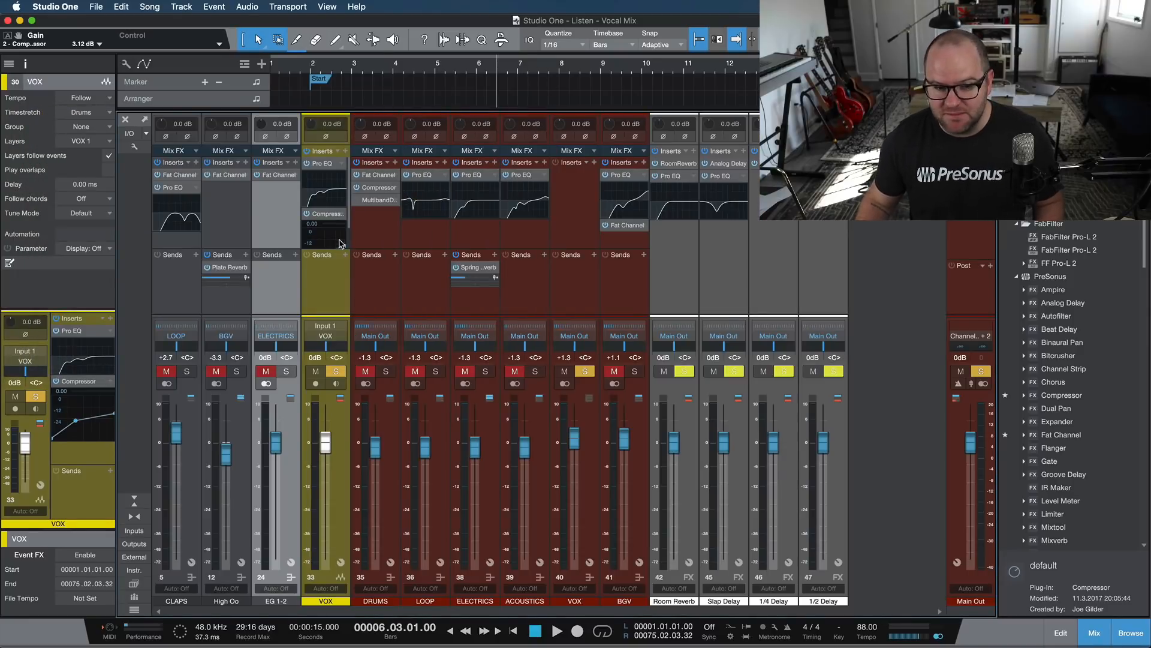
left_click(725, 336)
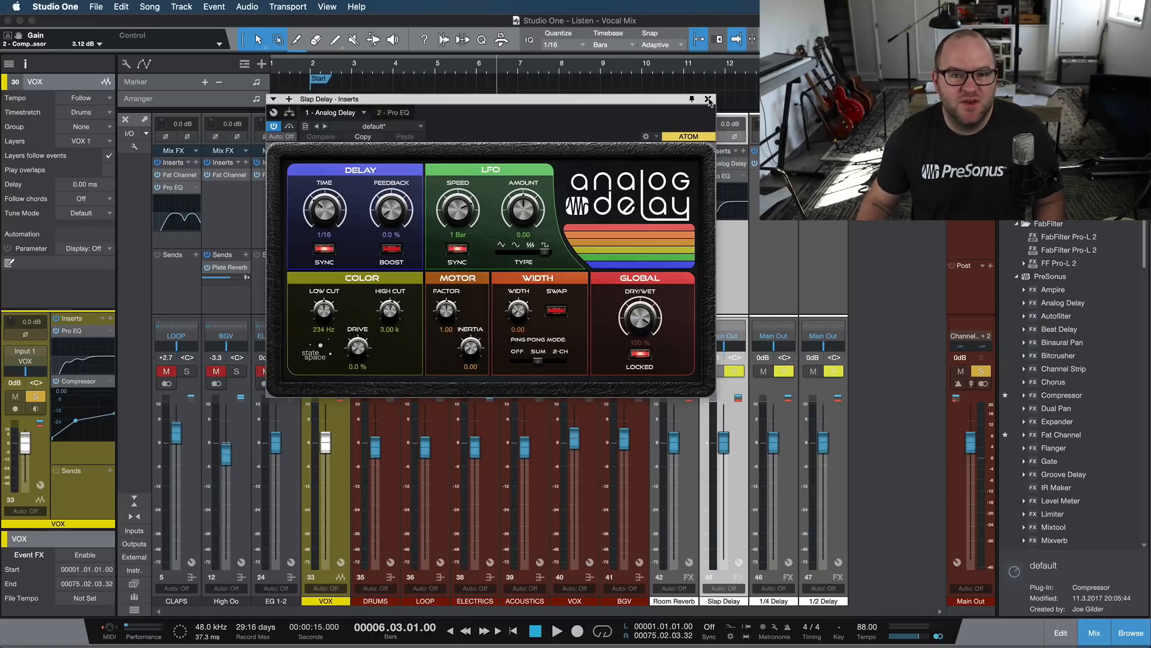
left_click(709, 100)
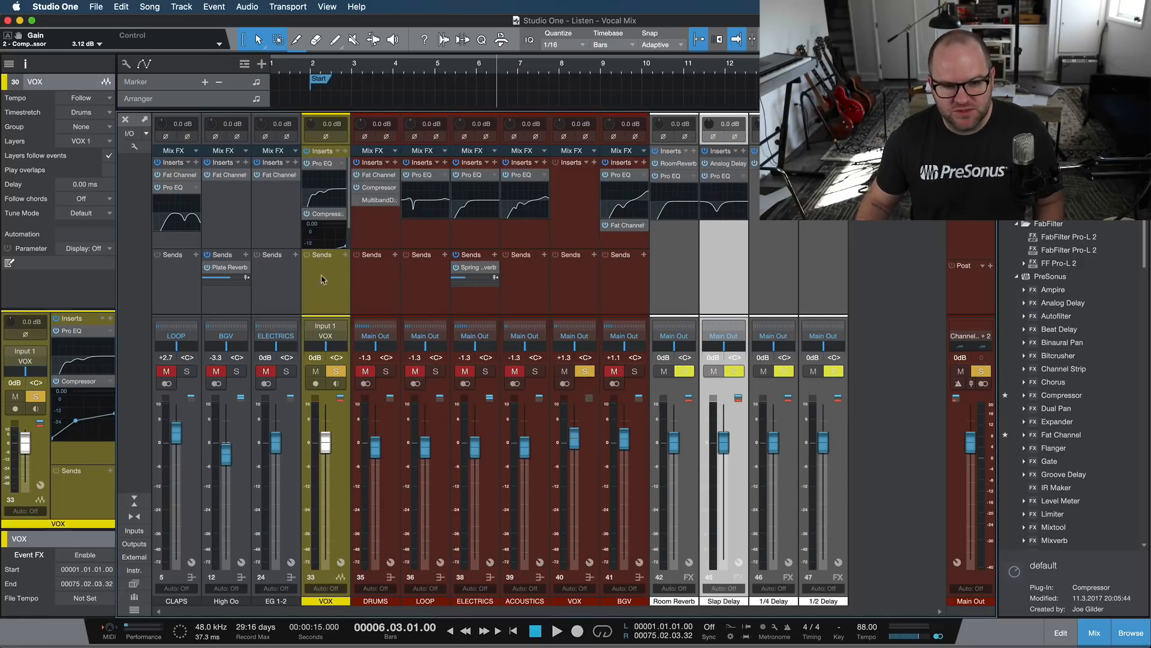
- Add a VOX send to the Slap Delay channel and set it to about -8.8 dB while playing
left_click(345, 254)
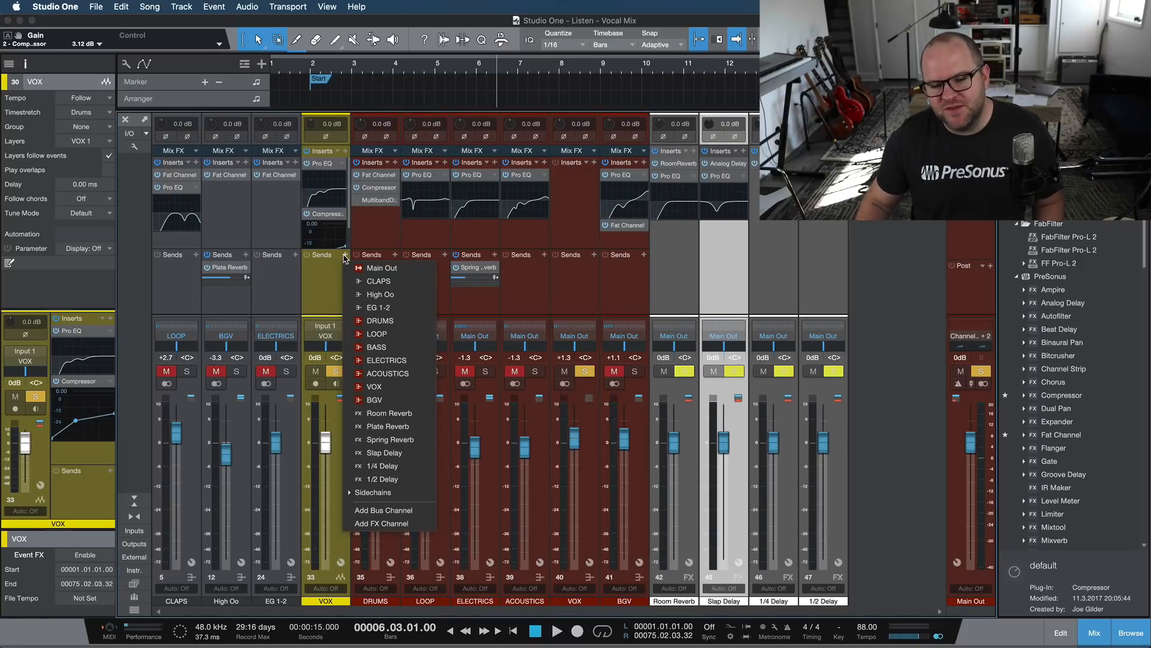
mouse_move(391, 439)
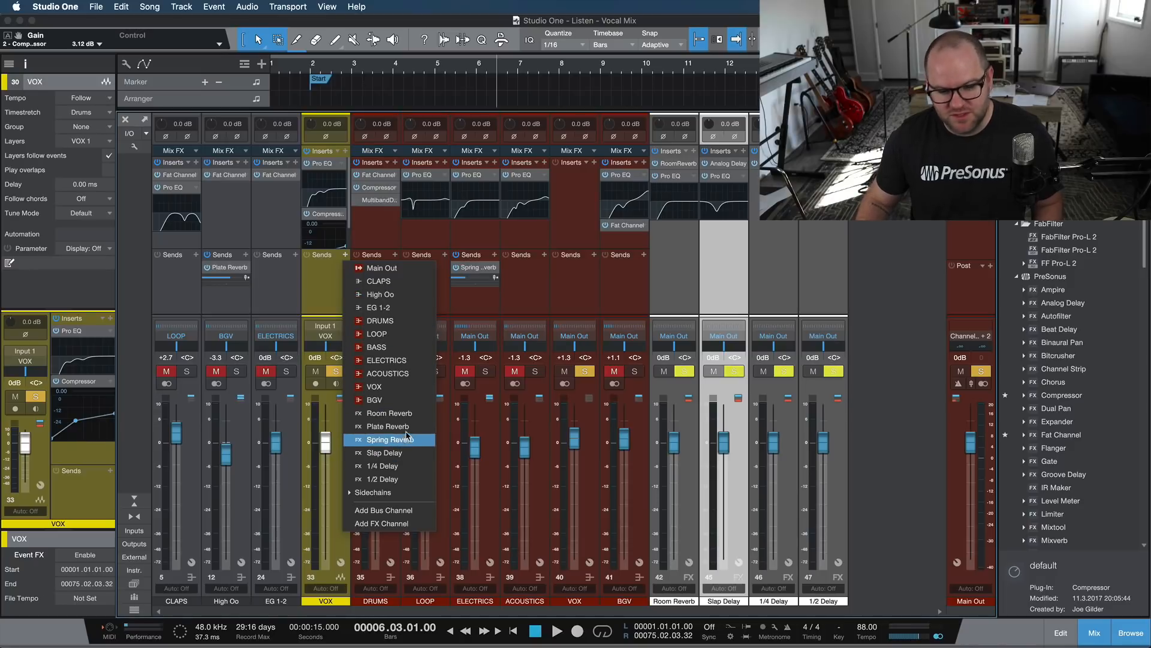
mouse_move(400, 457)
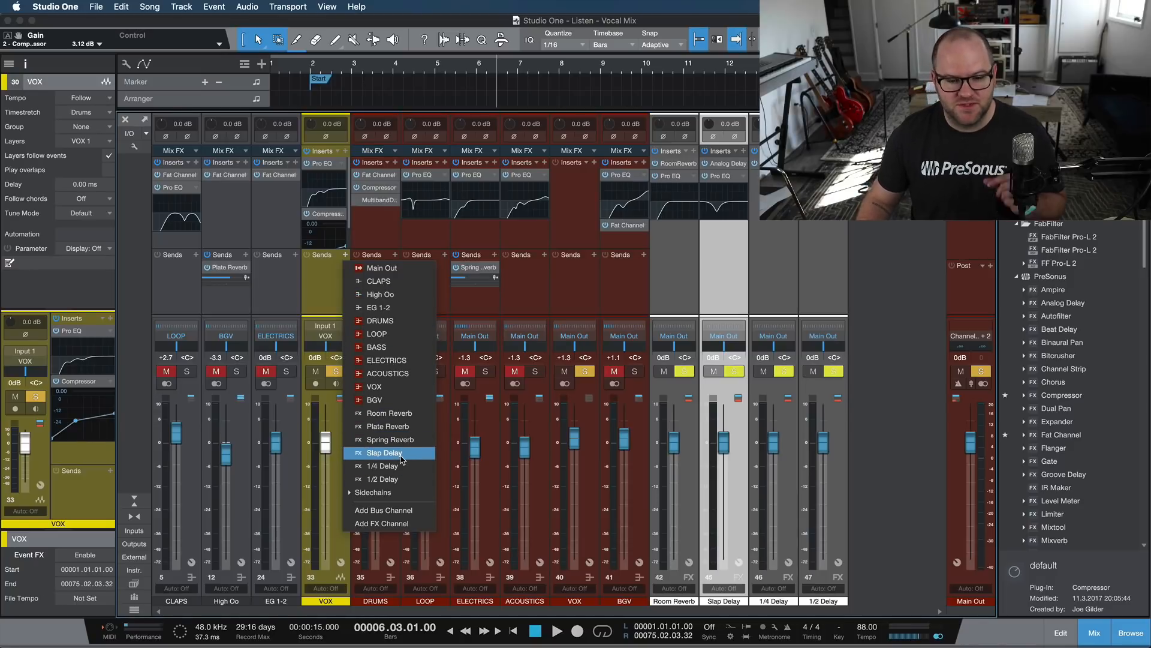
left_click(384, 453)
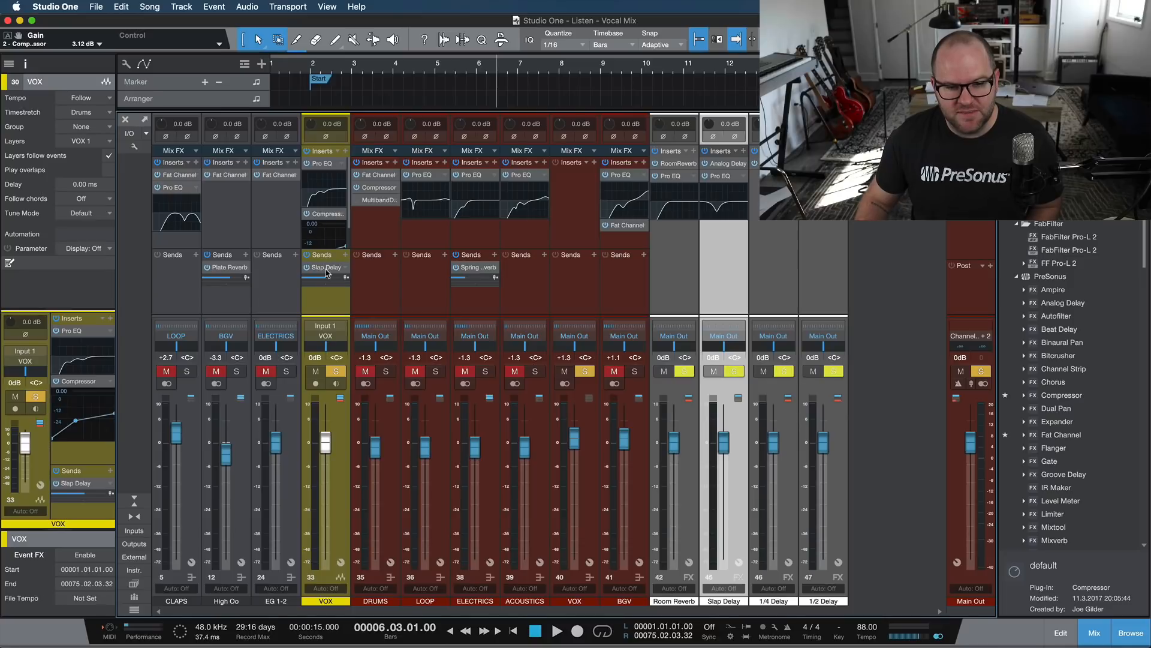
left_click_drag(325, 280, 325, 283)
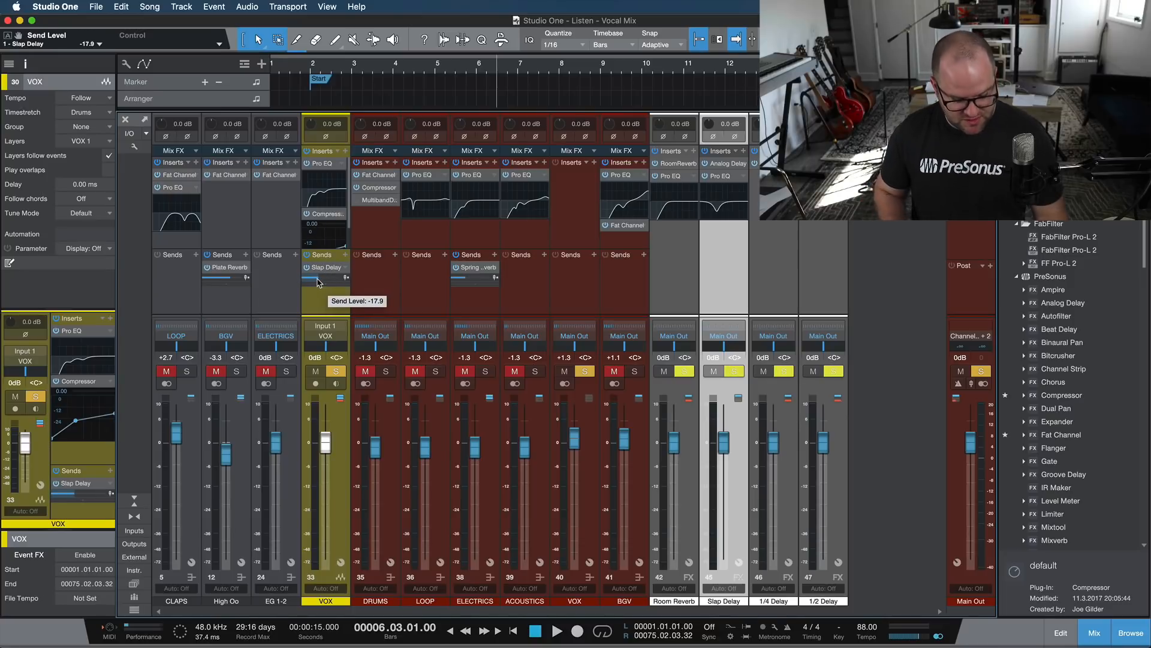
left_click(557, 629)
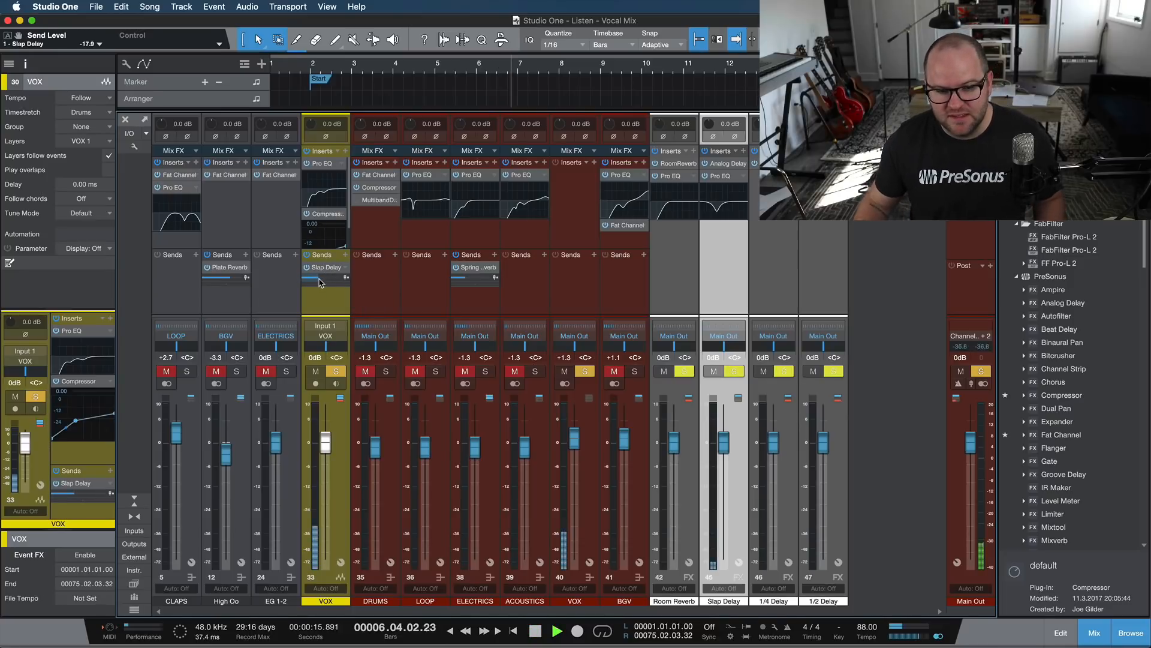
left_click_drag(325, 277, 346, 277)
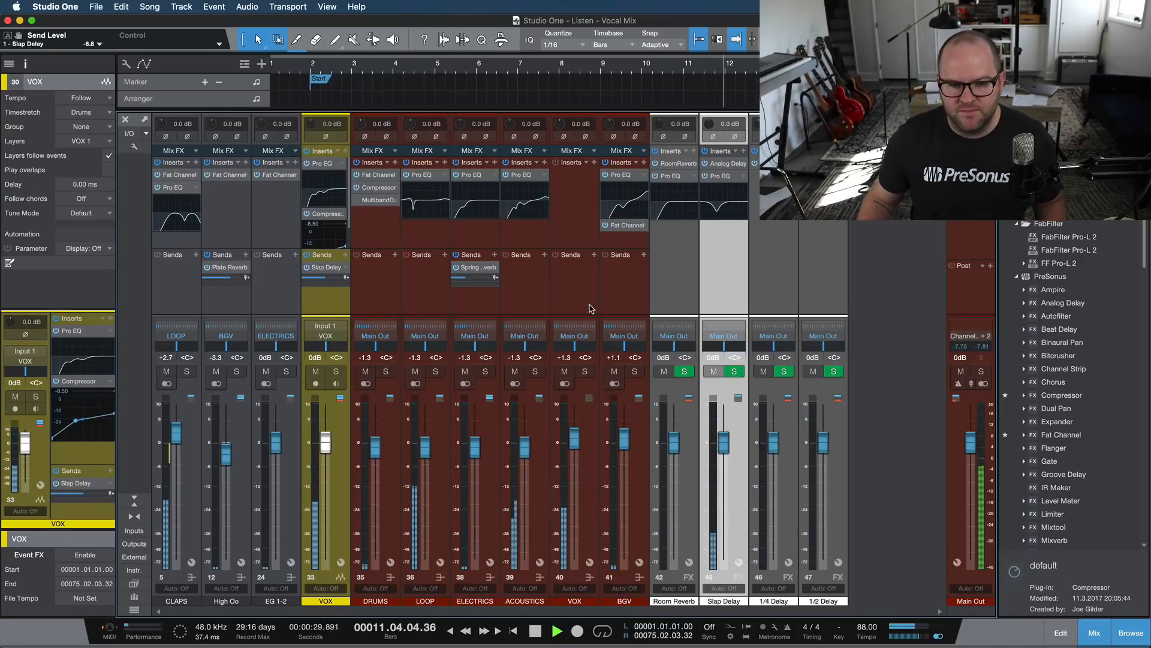
- Raise the VOX channel fader to +0.7 dB
left_click_drag(325, 456, 325, 433)
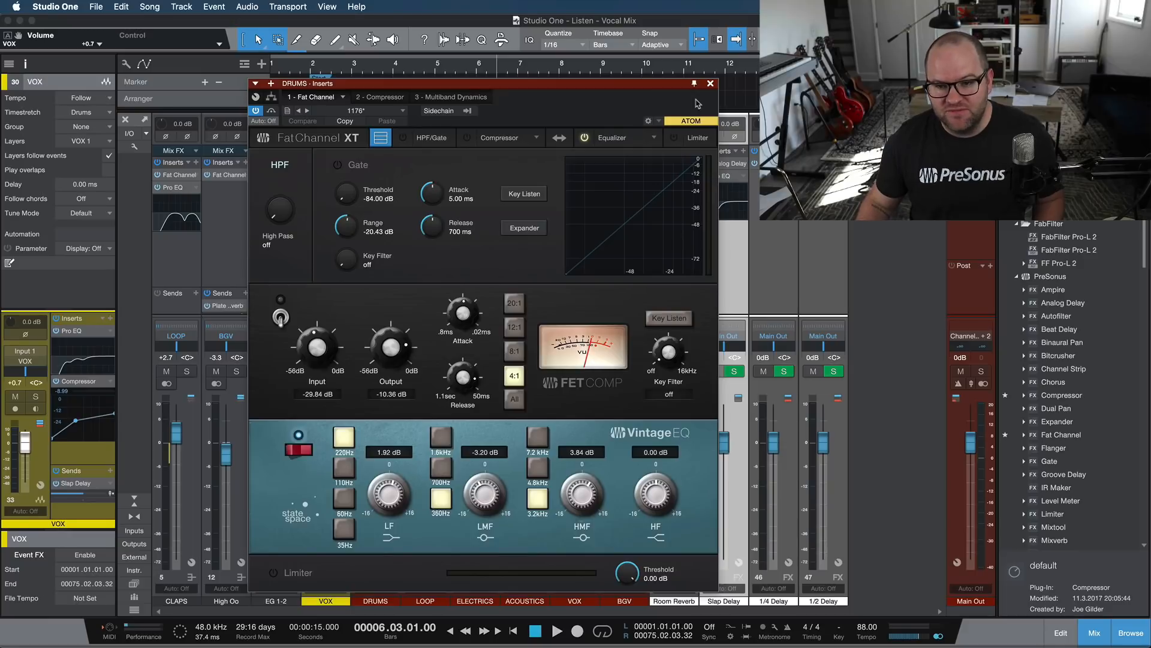
- Close the DRUMS Fat Channel XT editor, reopen it briefly and close it again
left_click(710, 82)
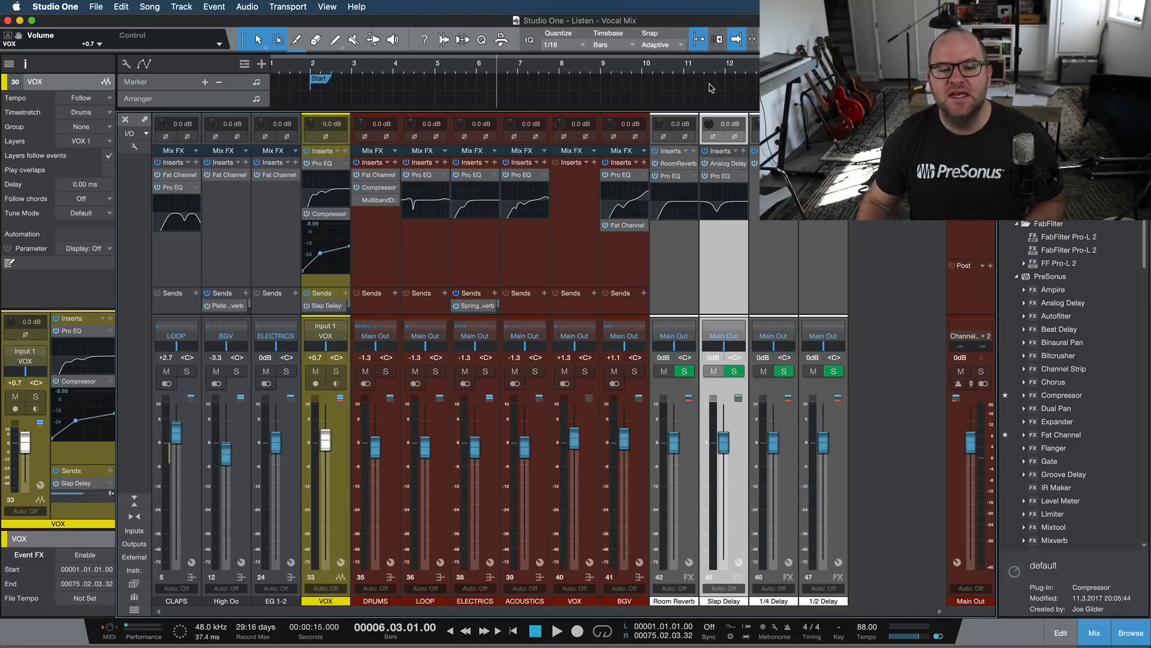
left_click(374, 175)
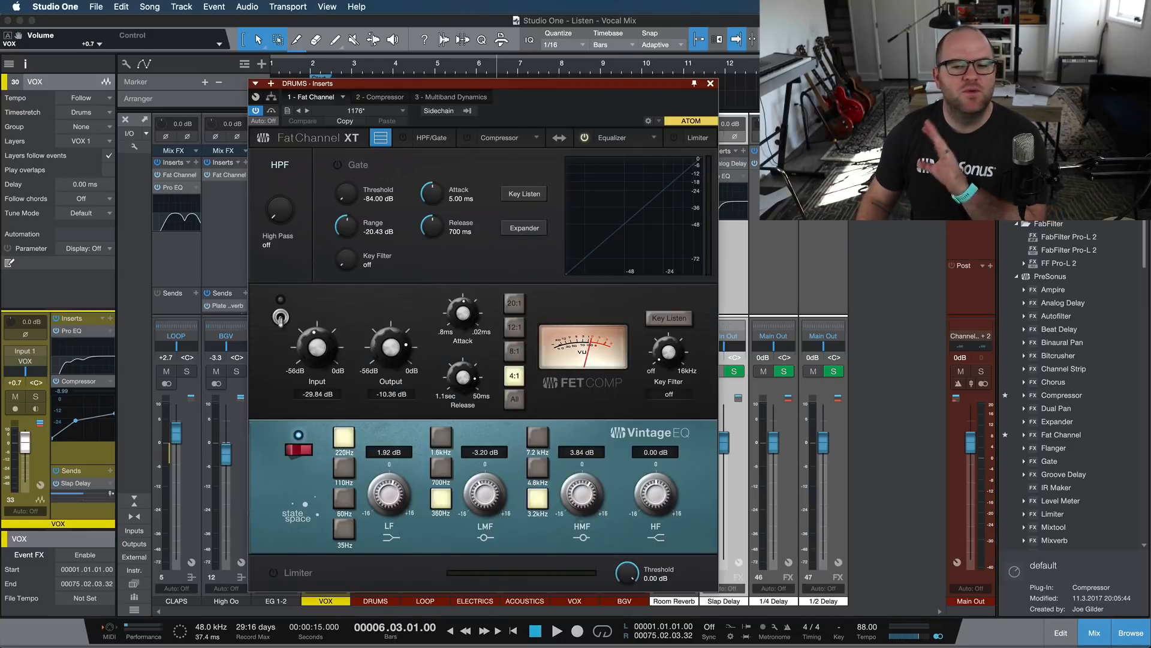
left_click(710, 83)
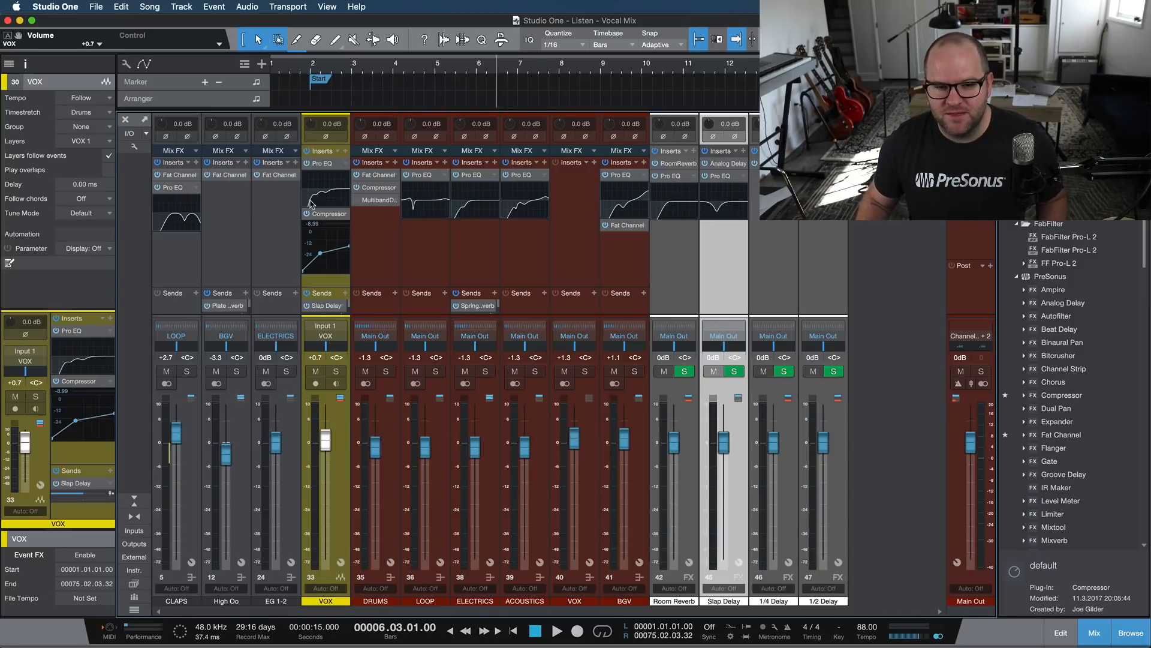
mouse_move(298, 268)
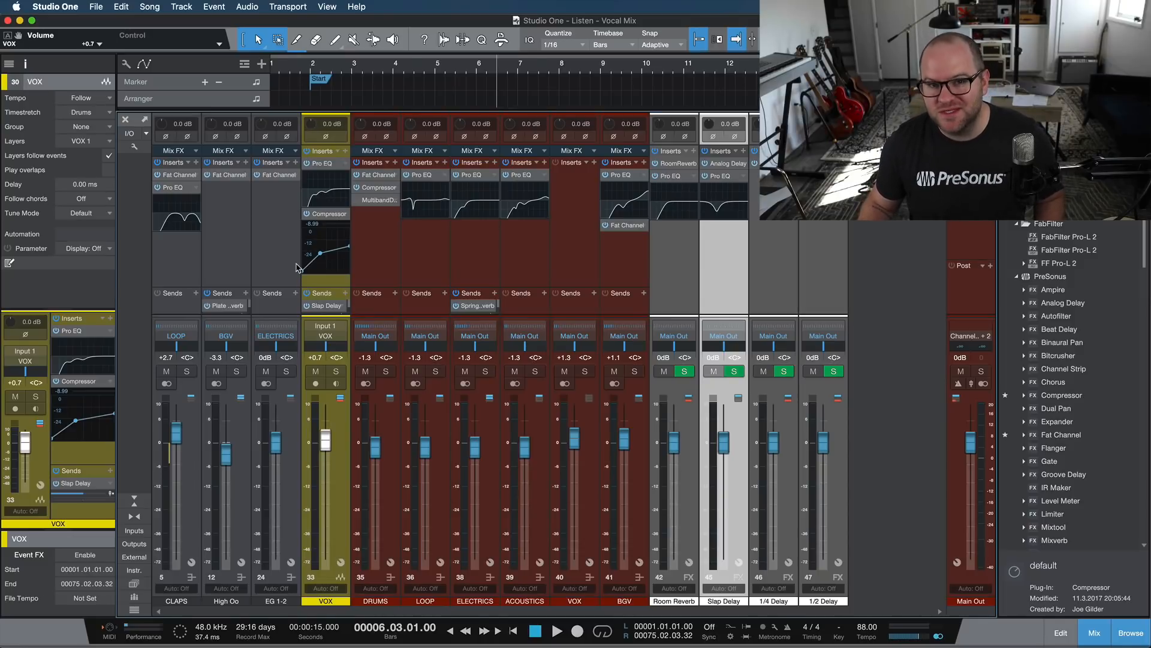